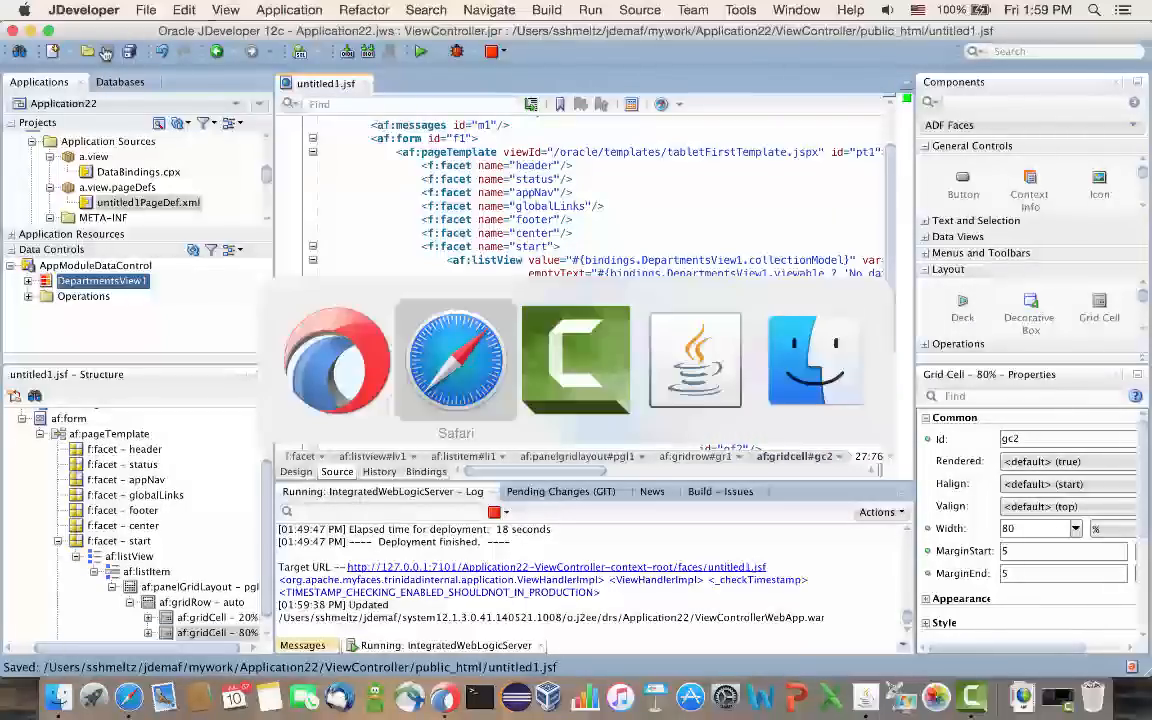
Collapse Data Controls and show the ViewController project's folders in the Projects tree.
{"action": "left_click", "coordinate": [456, 360]}
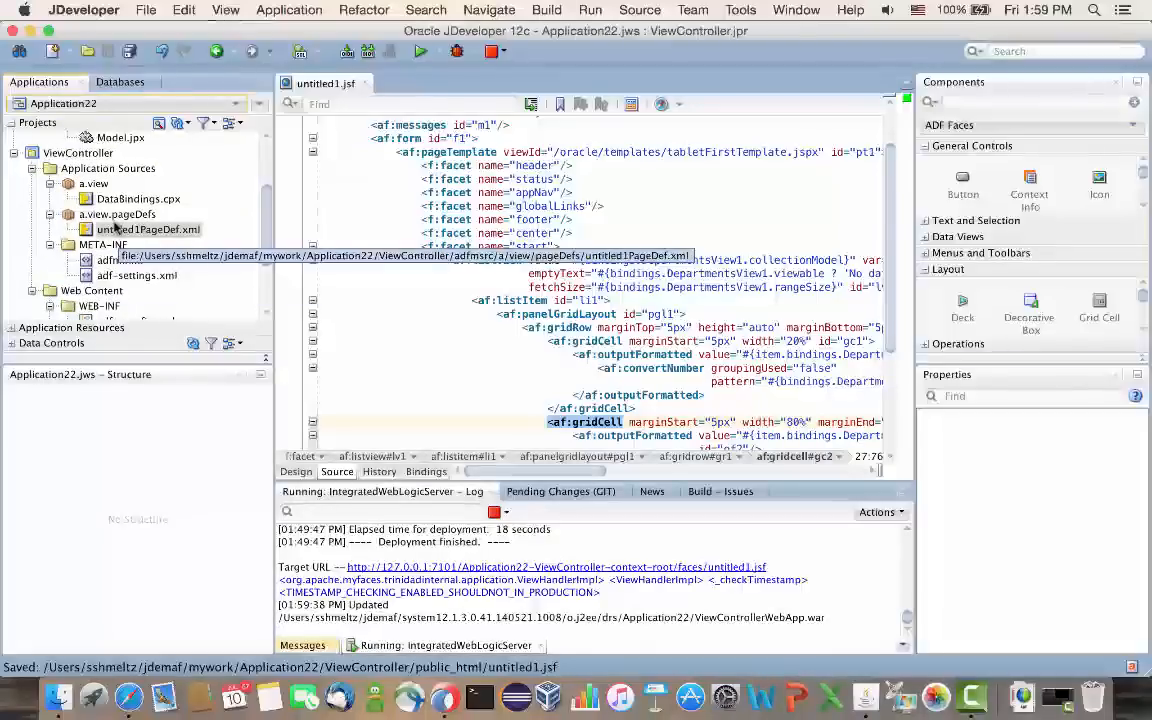
Create a new Java class Class1 in the ViewController project's src folder.
{"action": "right_click", "coordinate": [77, 152]}
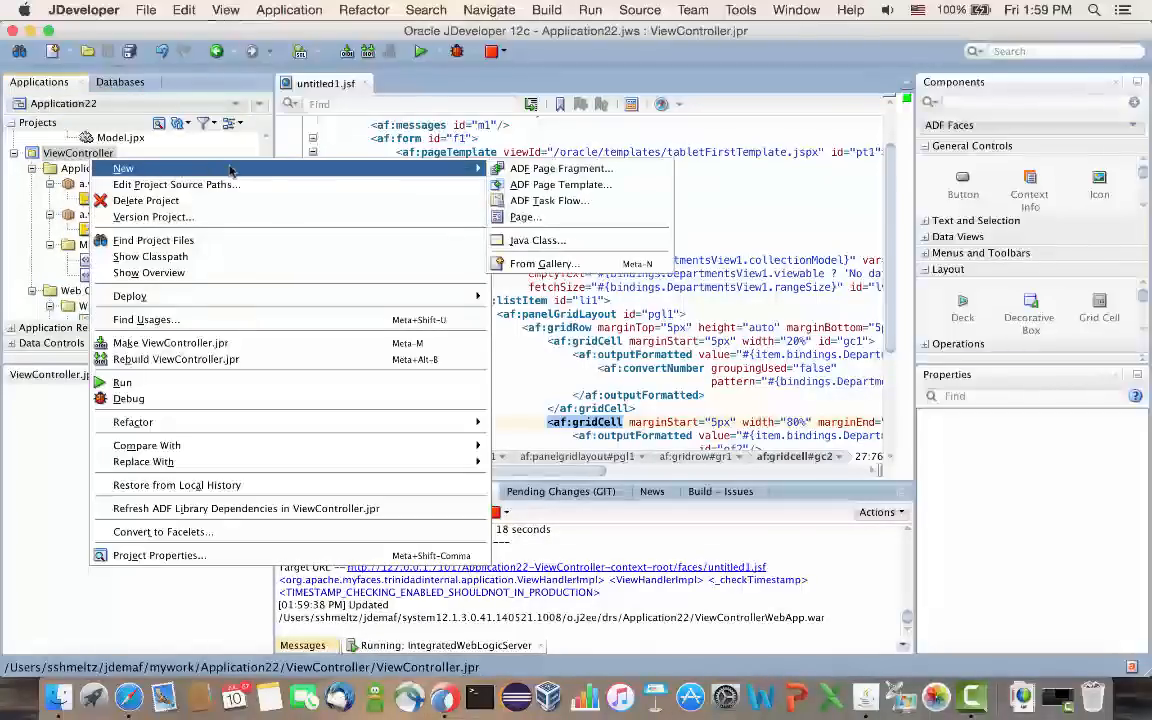
{"action": "left_click", "coordinate": [537, 240]}
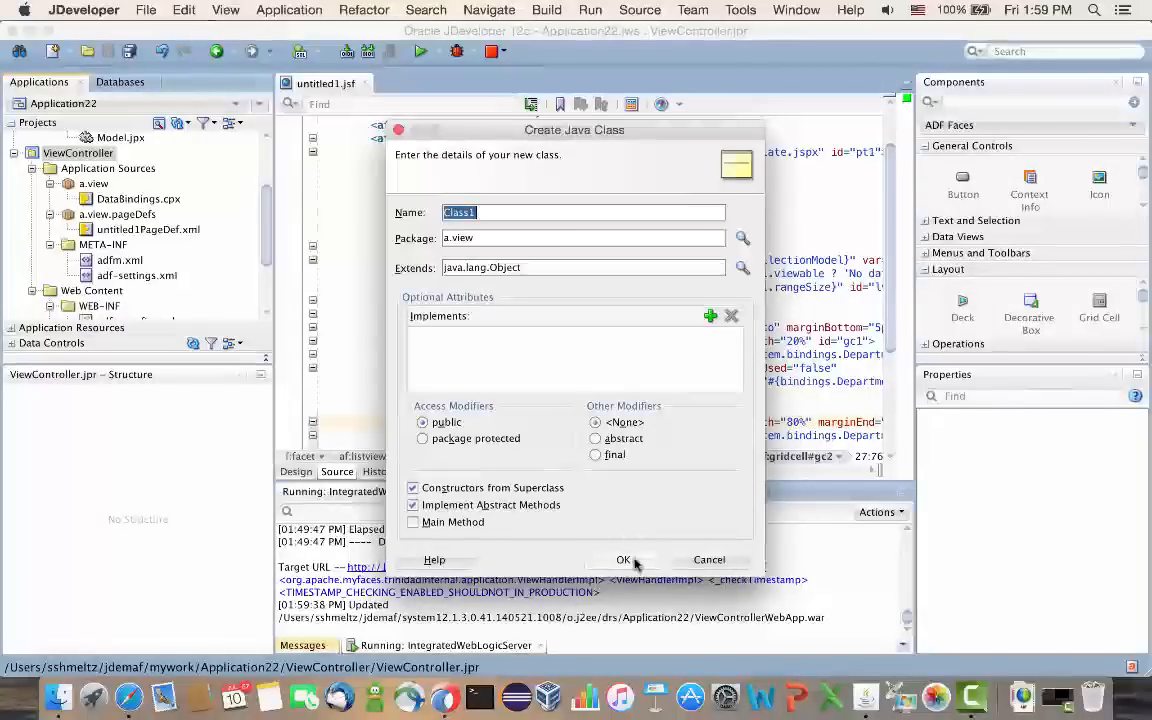
{"action": "left_click", "coordinate": [623, 559]}
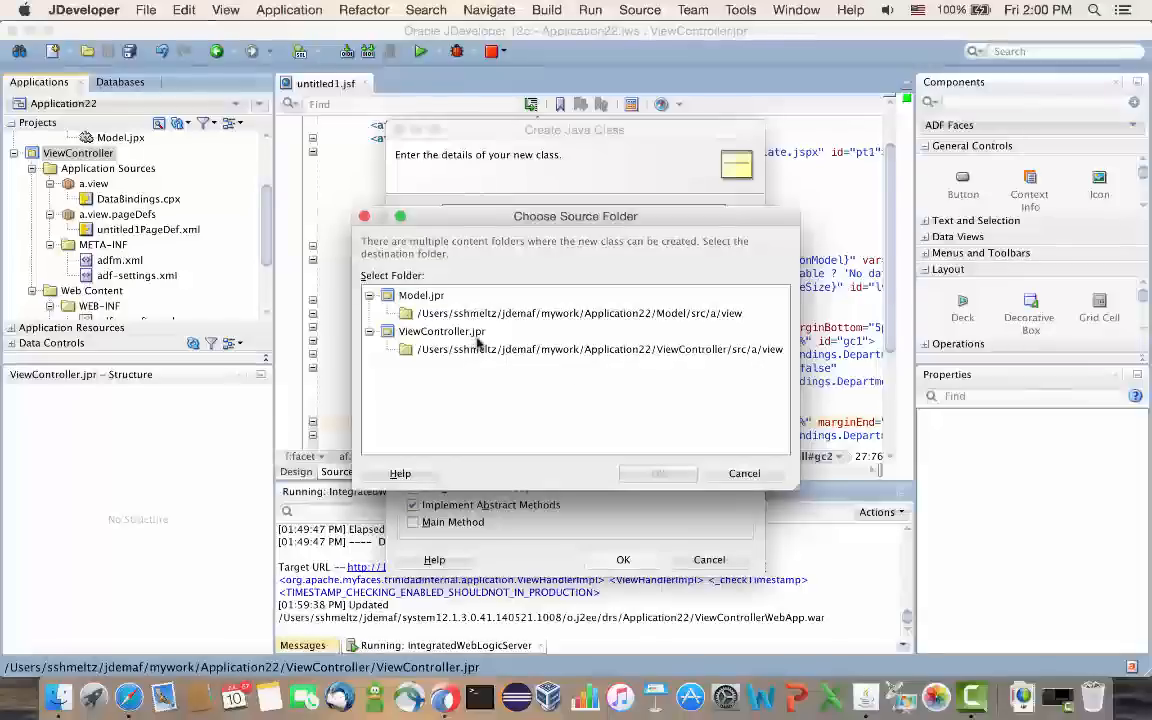
{"action": "left_click", "coordinate": [598, 349]}
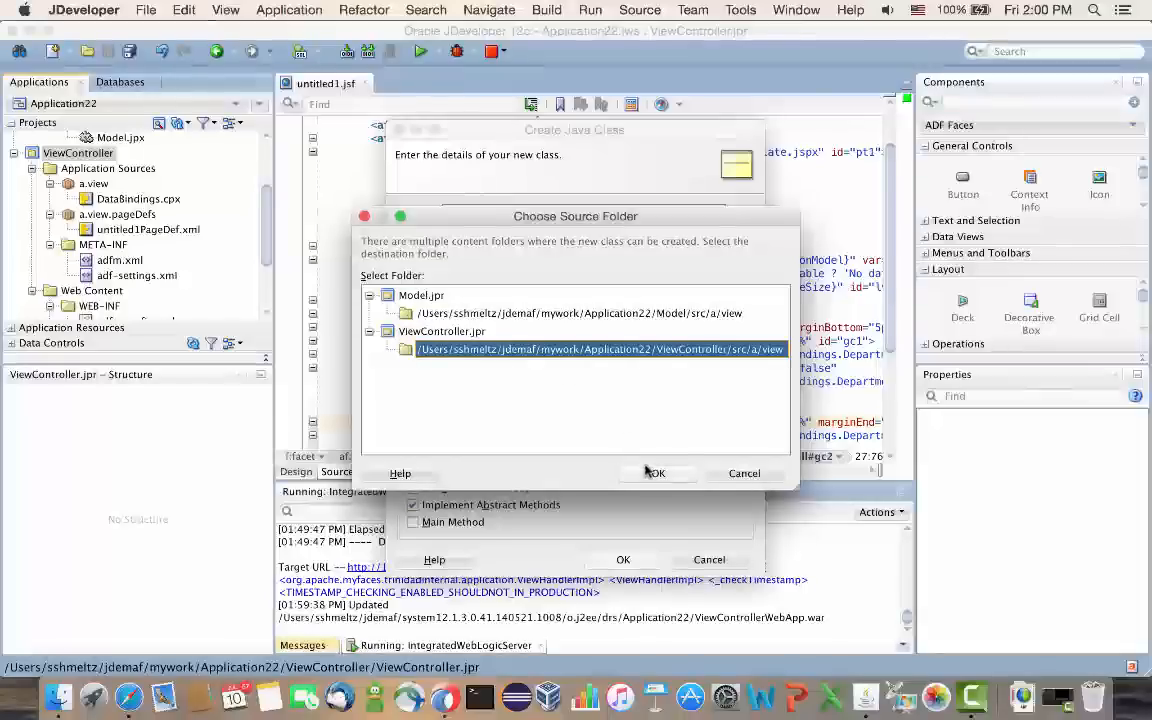
{"action": "left_click", "coordinate": [655, 473]}
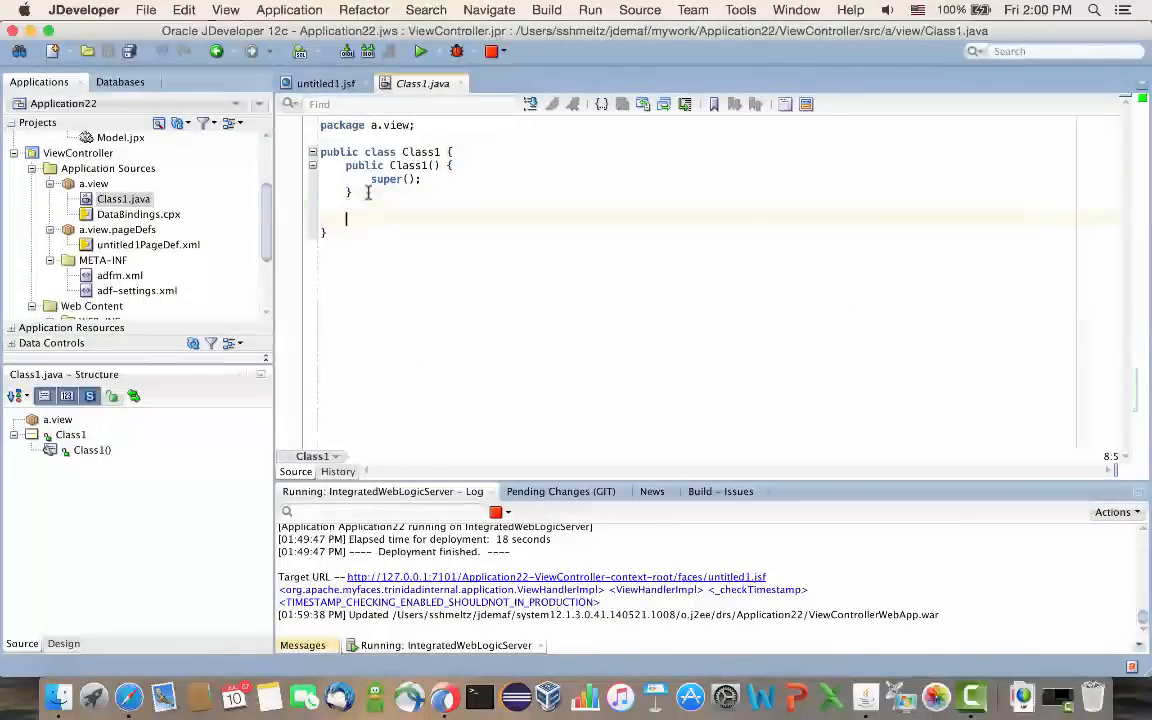
Add a private String field moo set to "moo", with its getter and setter generated.
{"action": "type", "text": "private String moo"}
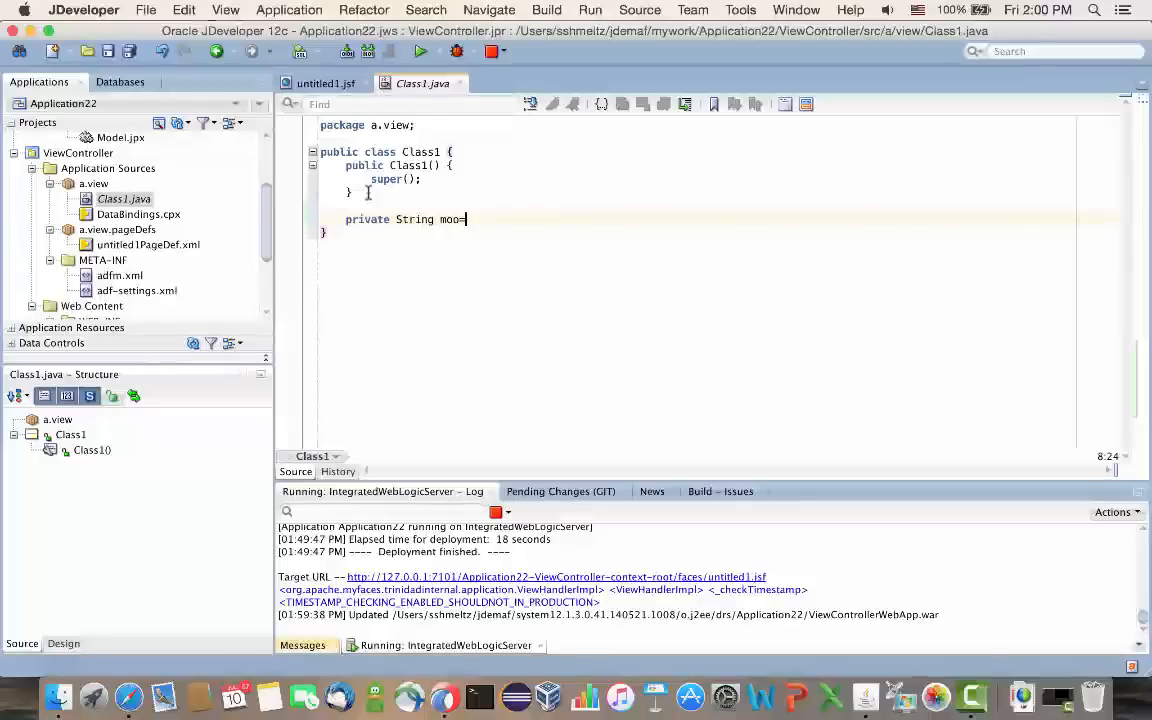
{"action": "type", "text": "=\"moo\""}
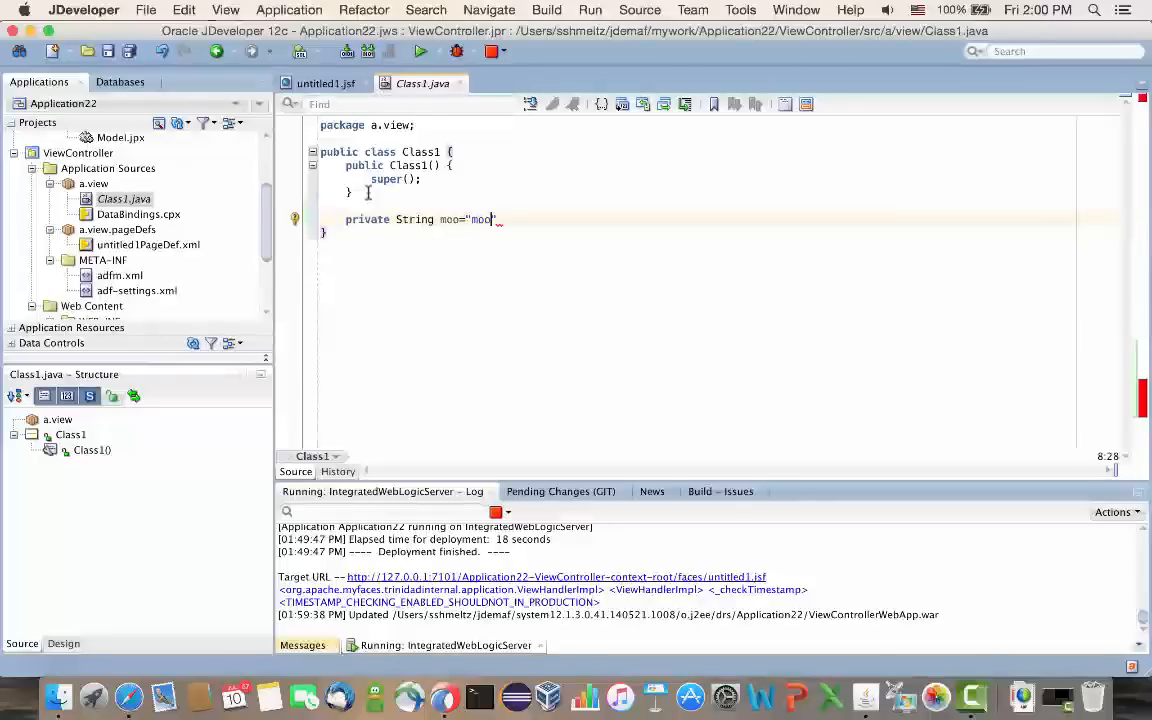
{"action": "type", "text": "\";"}
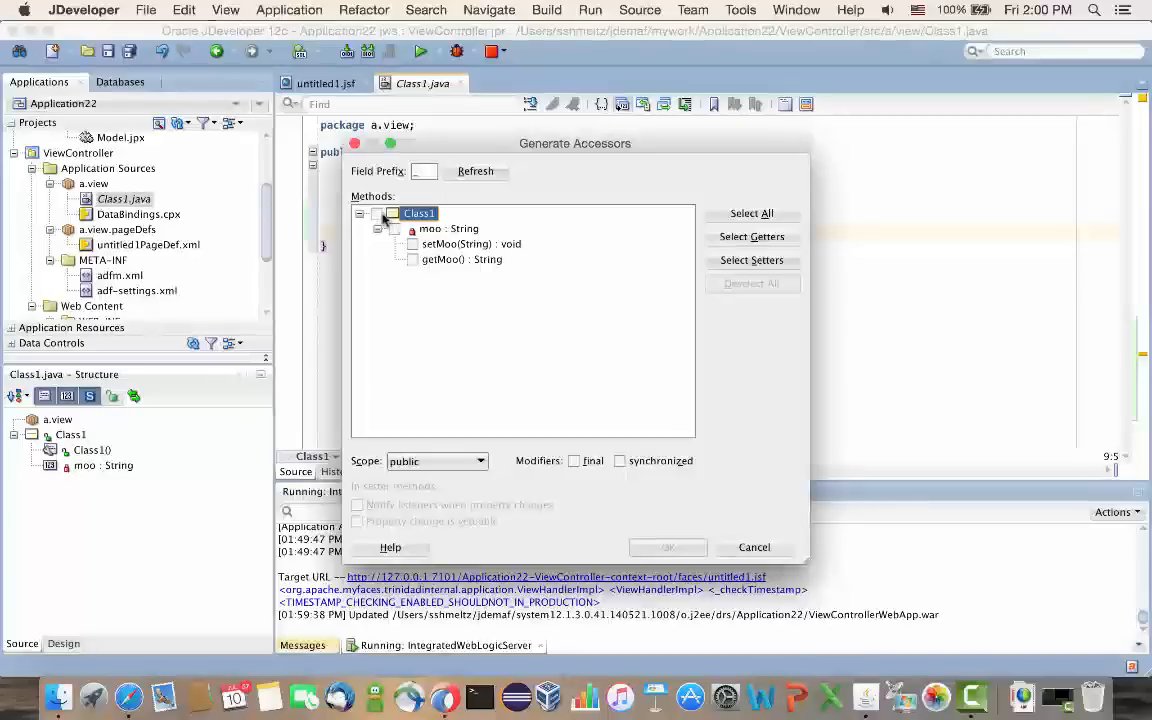
{"action": "left_click", "coordinate": [667, 547]}
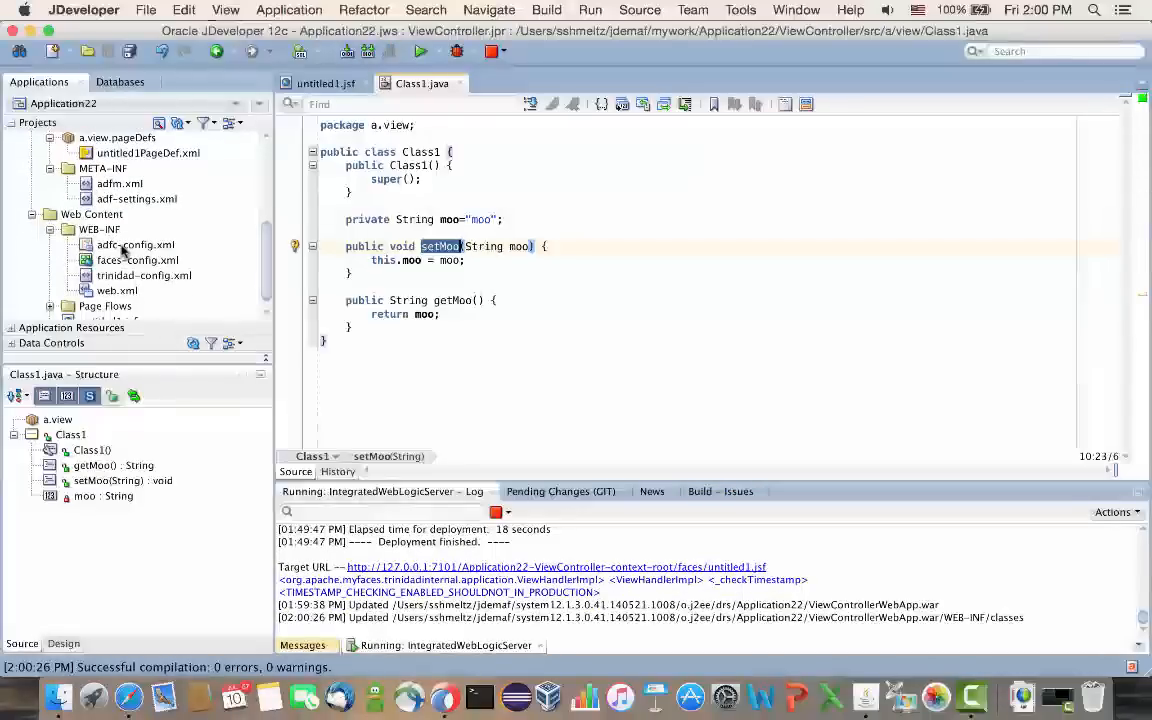
In adfc-config.xml Managed Beans, add managedBean1 with class a.view.Class1.
{"action": "double_click", "coordinate": [135, 244]}
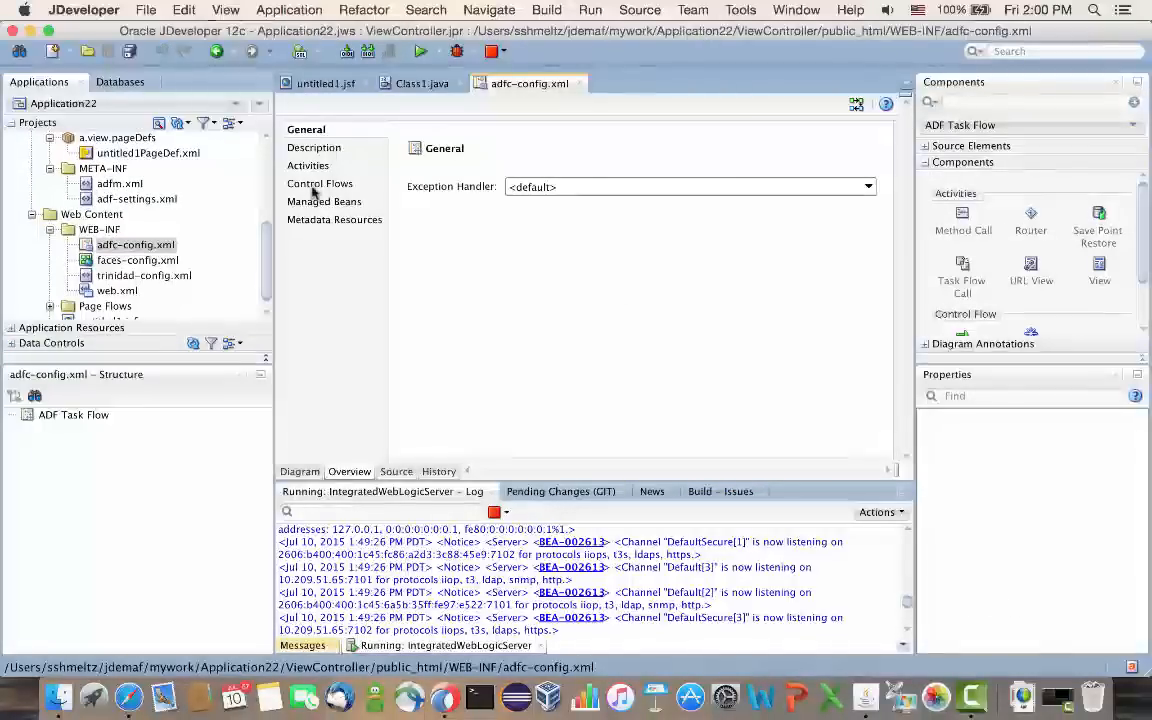
{"action": "left_click", "coordinate": [325, 201]}
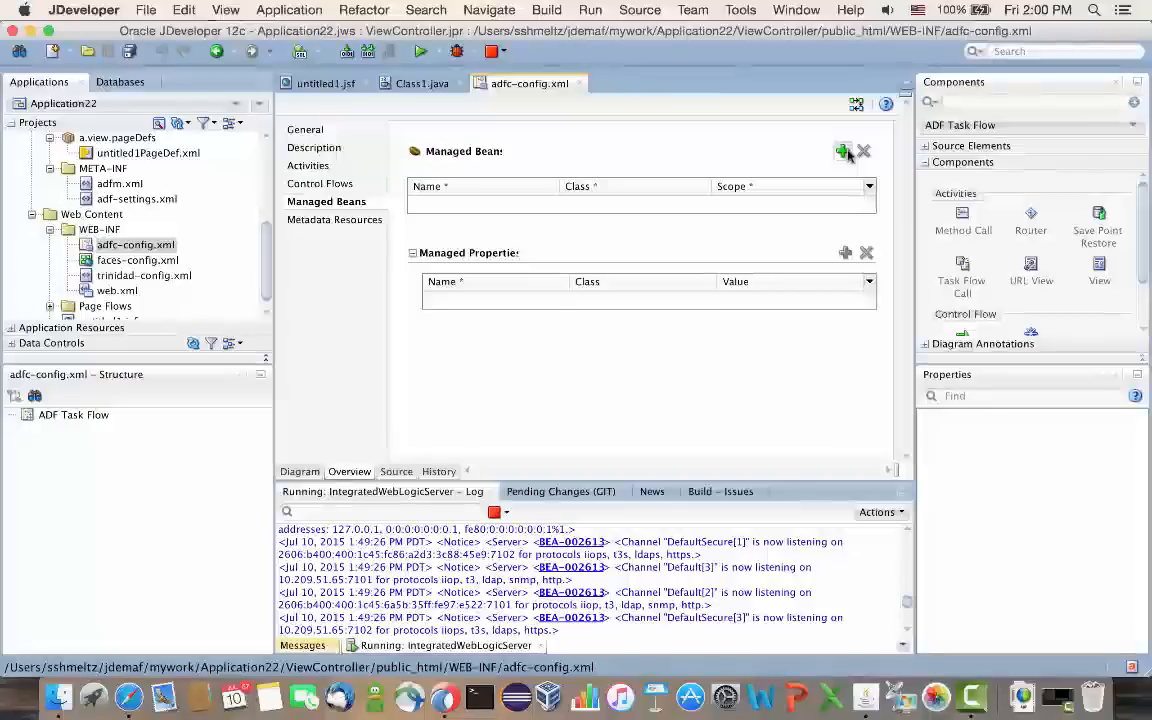
{"action": "left_click", "coordinate": [843, 150]}
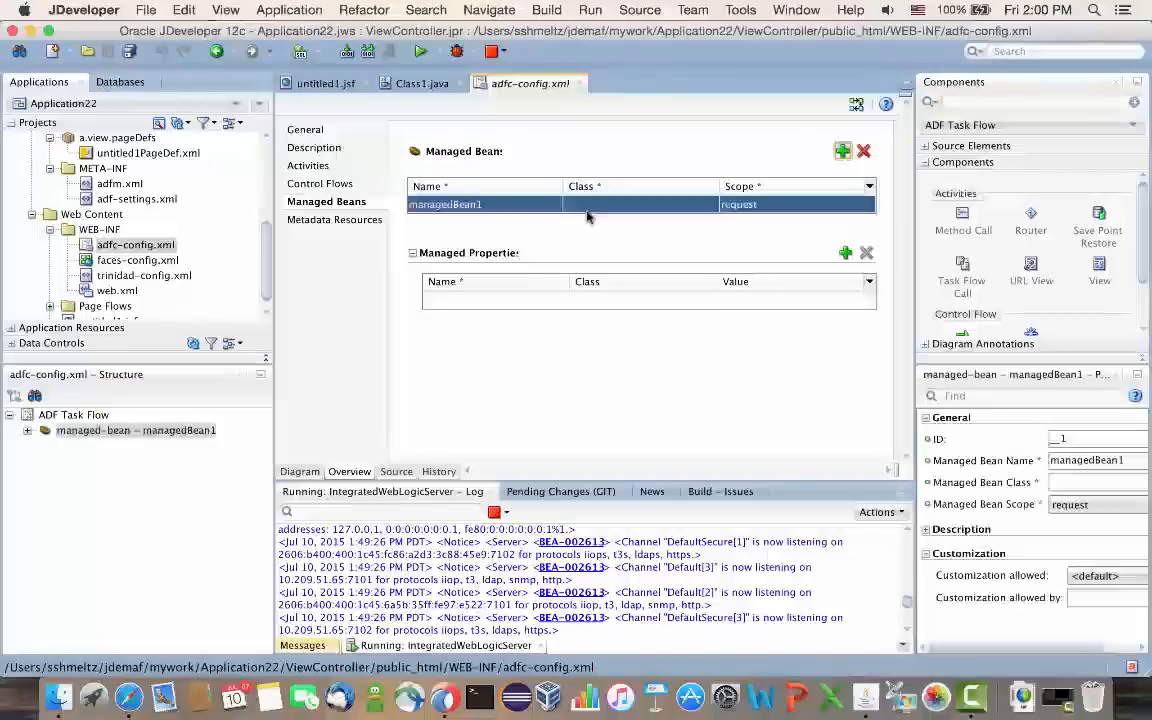
{"action": "left_click", "coordinate": [635, 204]}
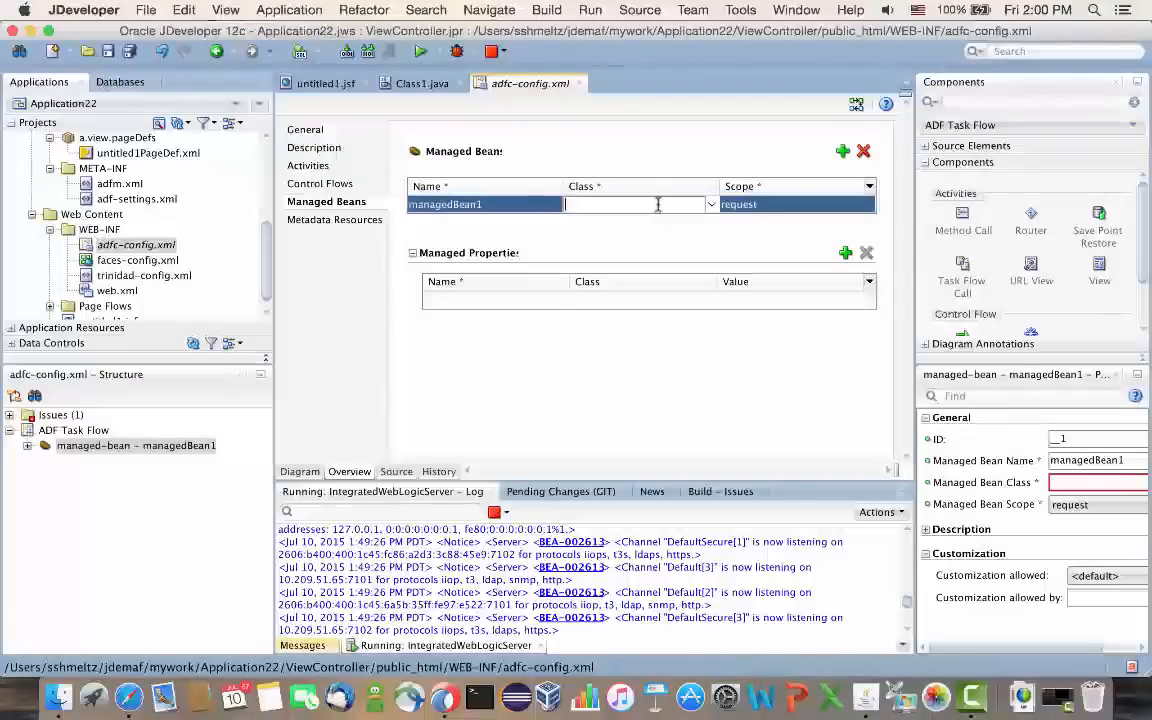
{"action": "left_click", "coordinate": [711, 204]}
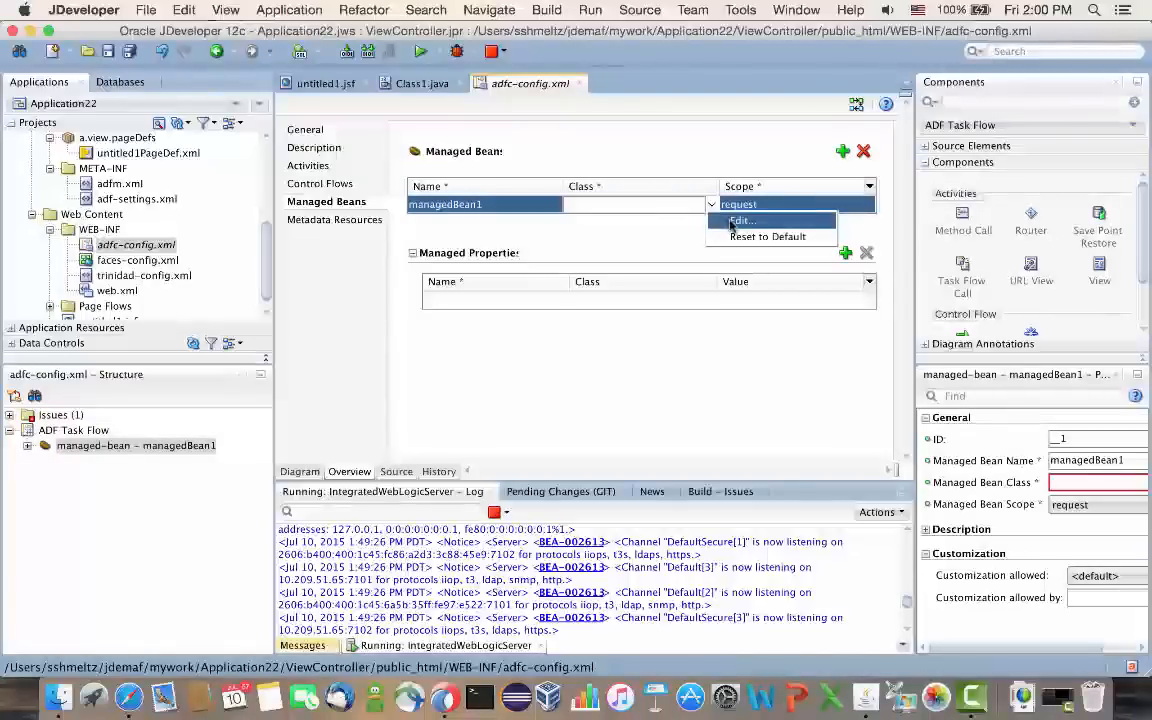
{"action": "left_click", "coordinate": [742, 220]}
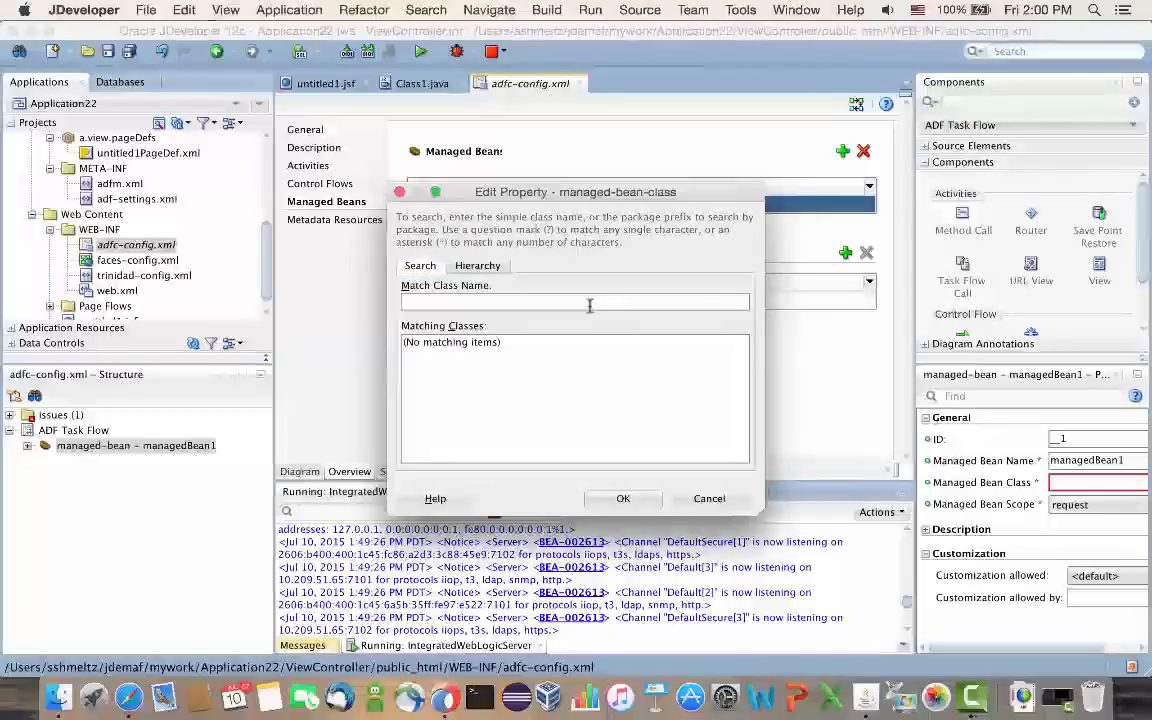
{"action": "type", "text": "Class"}
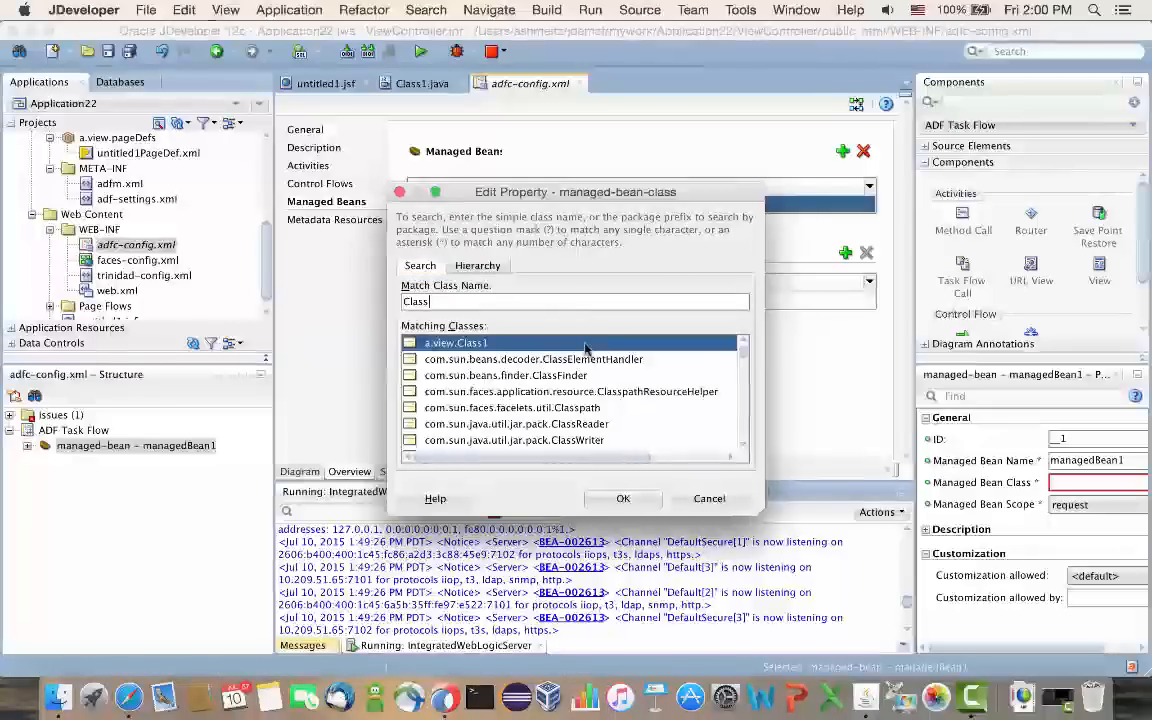
{"action": "left_click", "coordinate": [622, 498]}
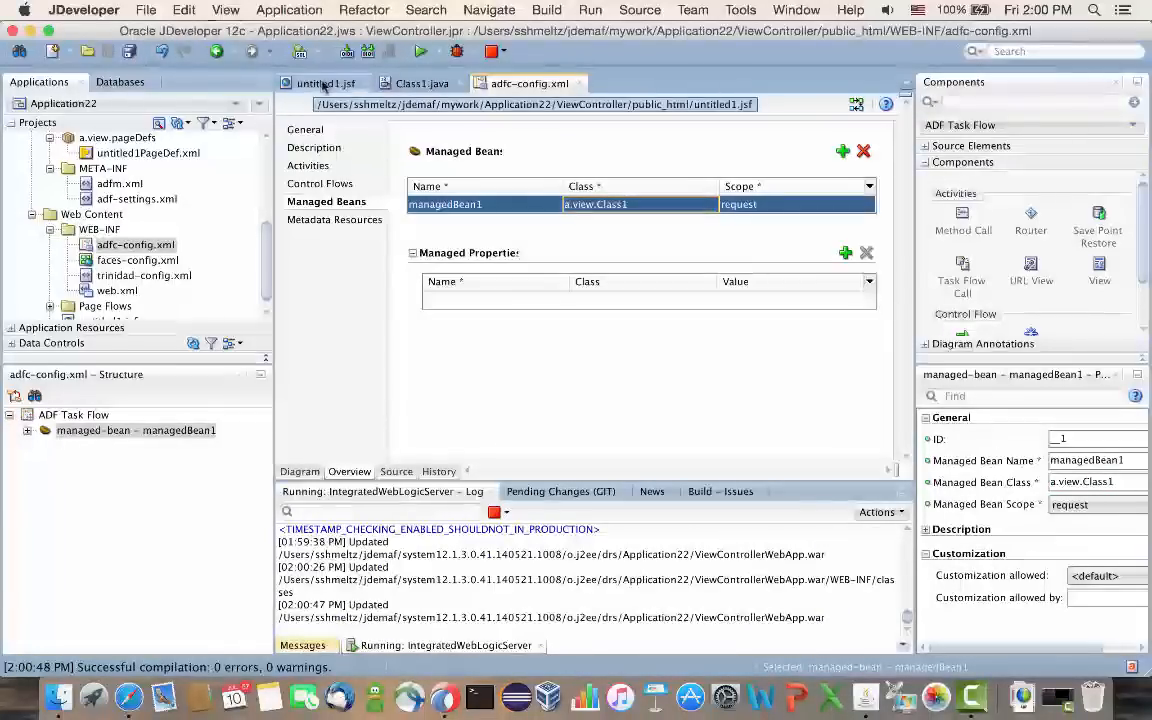
On untitled1.jsf, bind the end-facet button's text to #{managedBean1.moo}.
{"action": "left_click", "coordinate": [324, 83]}
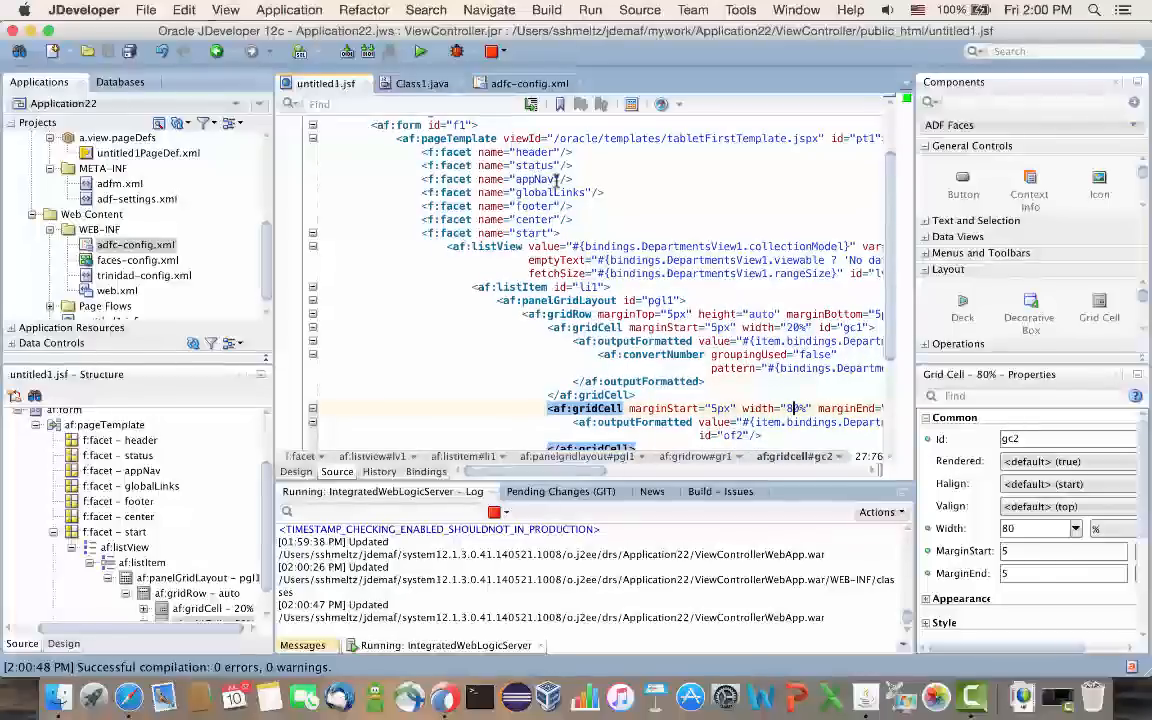
{"action": "mouse_move", "coordinate": [338, 233]}
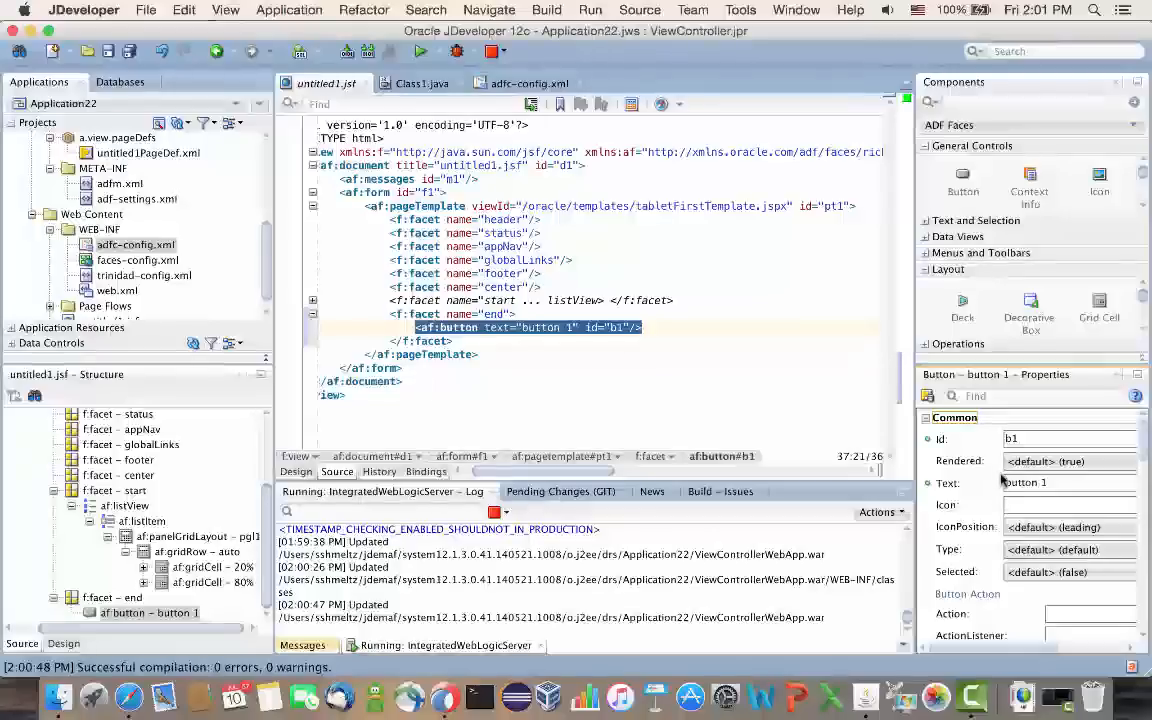
{"action": "triple_click", "coordinate": [1060, 482]}
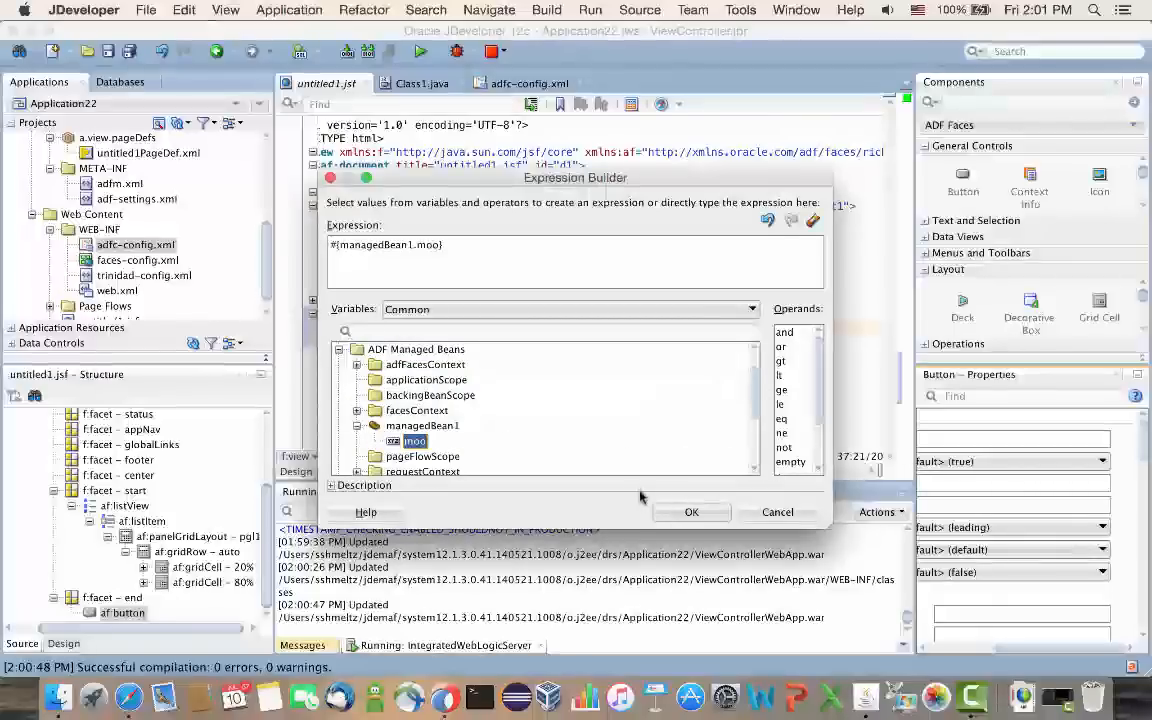
{"action": "left_click", "coordinate": [691, 512]}
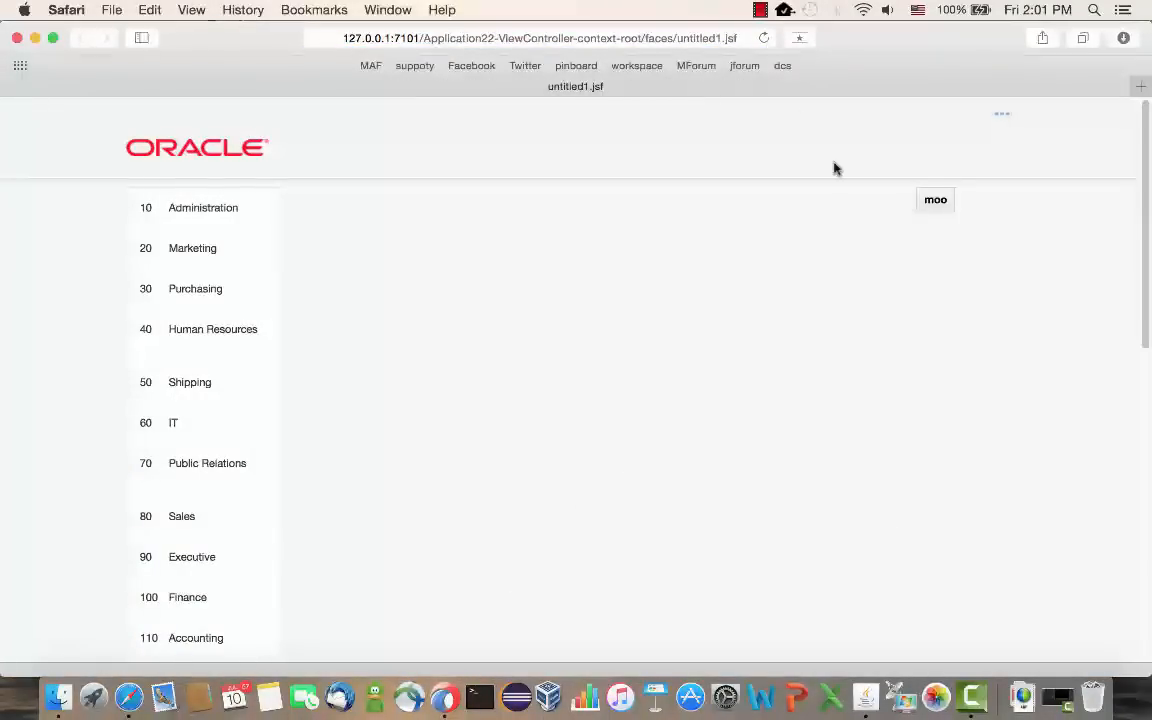
{"action": "mouse_move", "coordinate": [784, 177]}
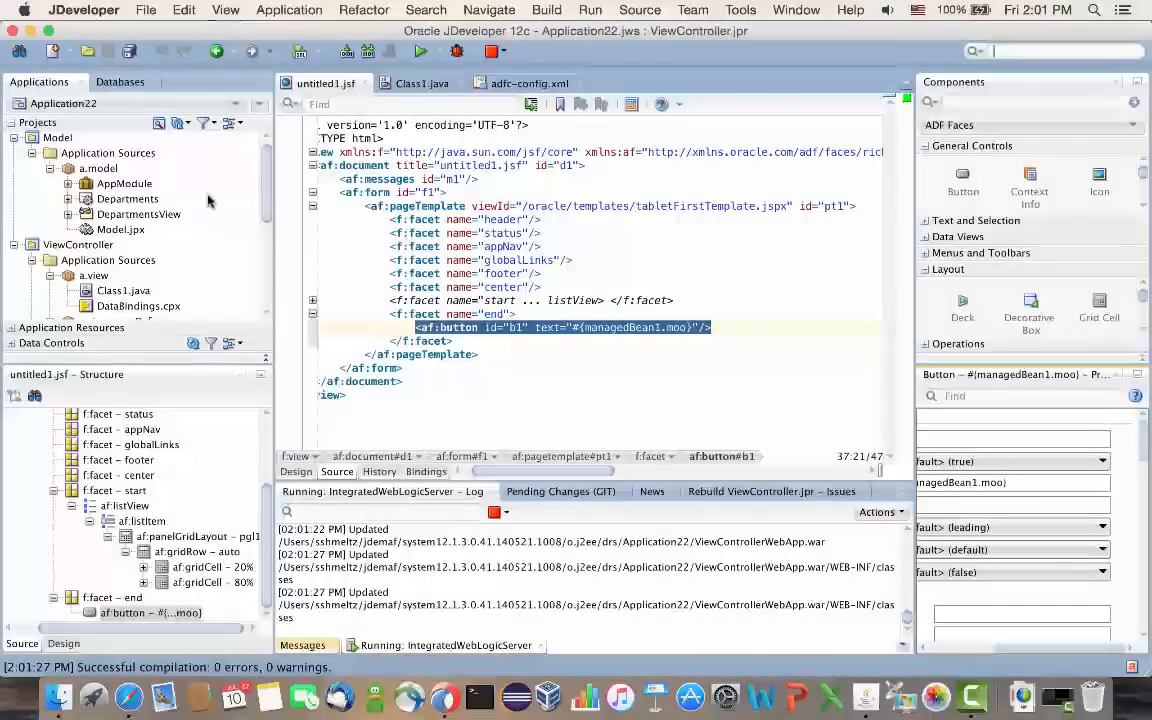
Create a new Java class moo in the Model project's a.model package.
{"action": "right_click", "coordinate": [58, 138]}
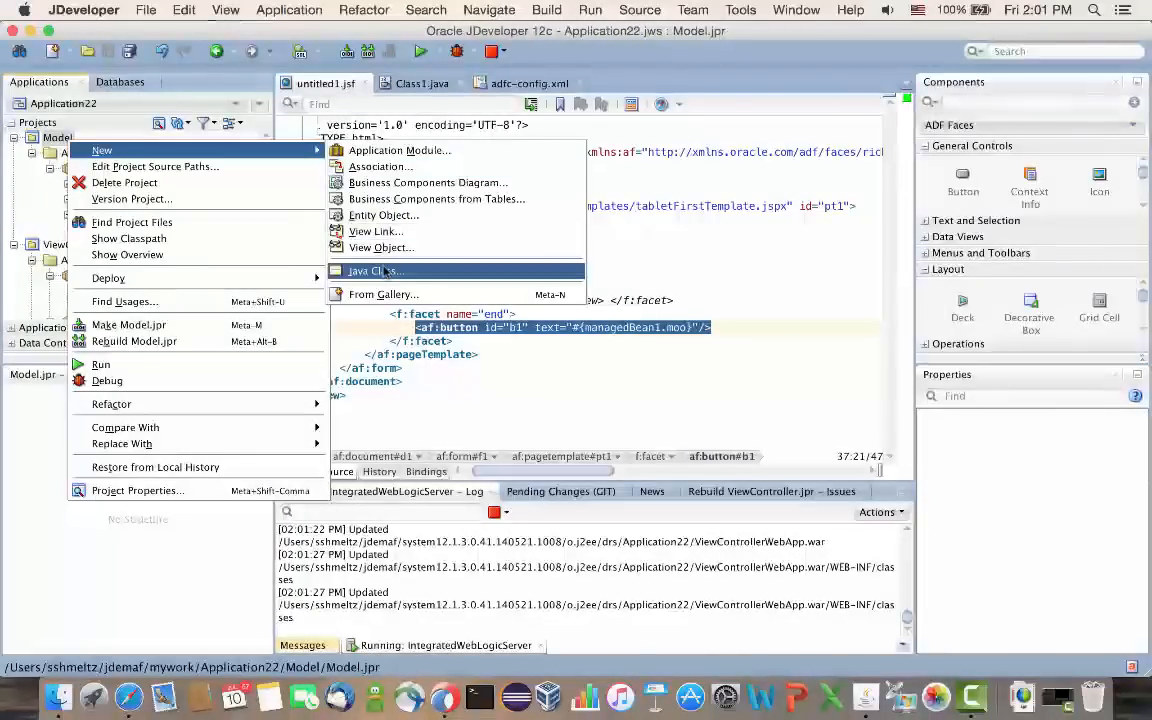
{"action": "left_click", "coordinate": [375, 270]}
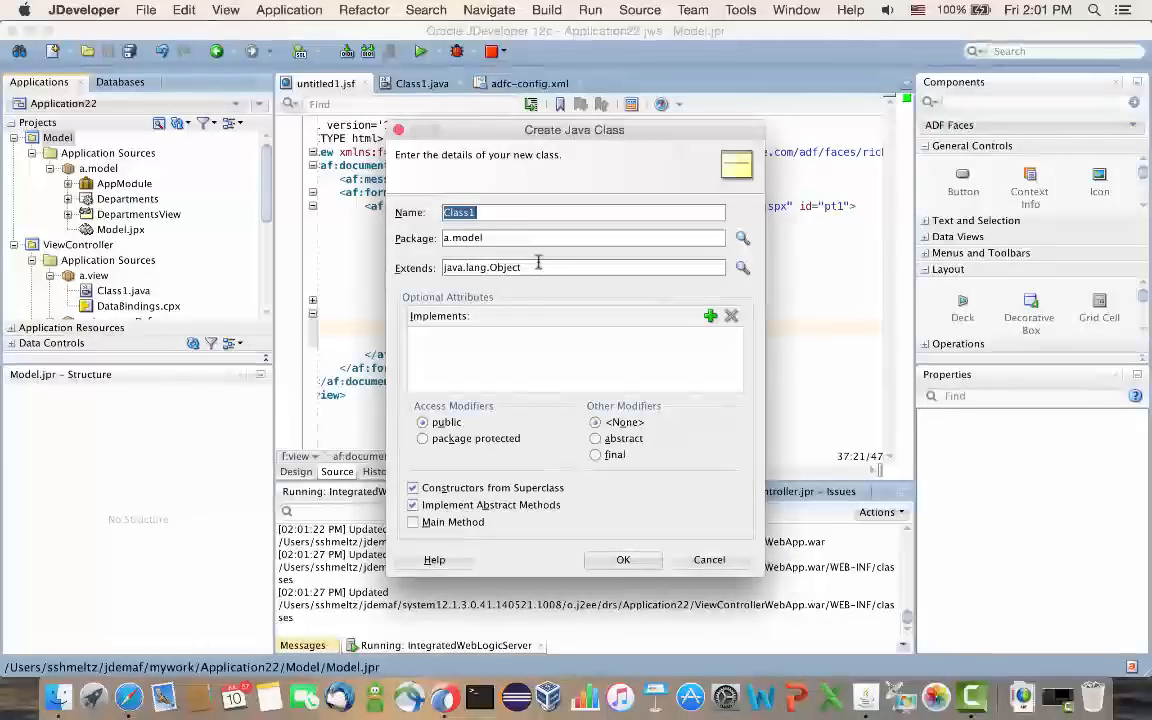
{"action": "type", "text": "mod"}
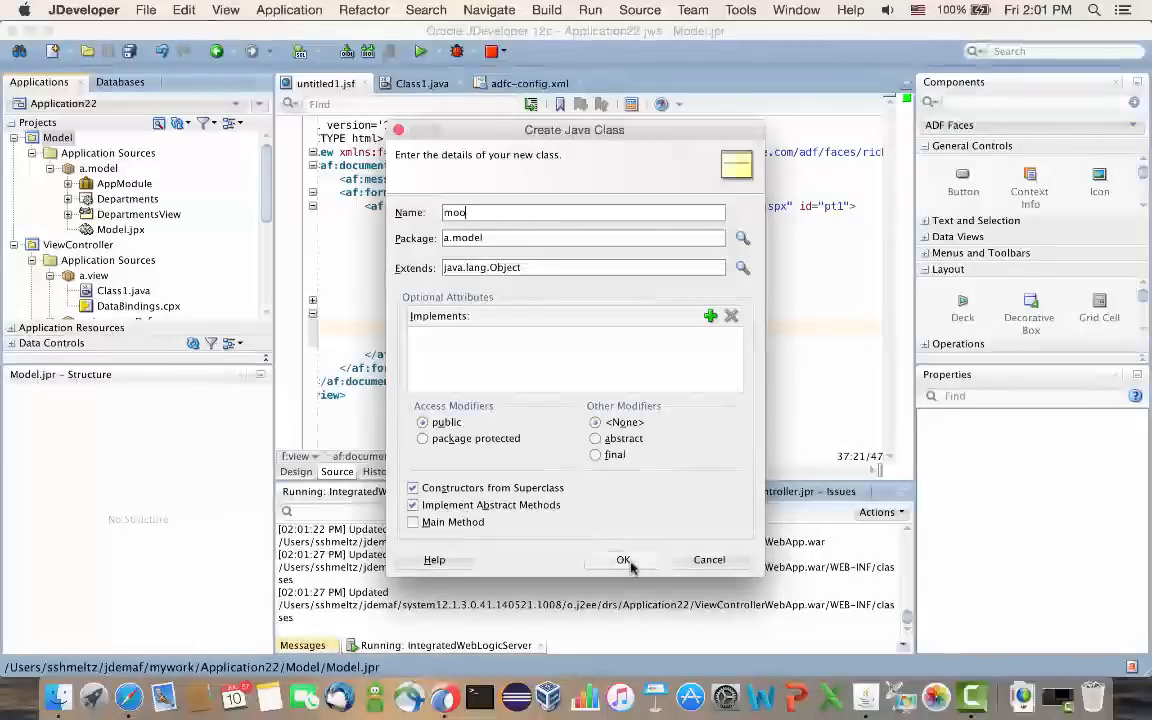
{"action": "left_click", "coordinate": [622, 559]}
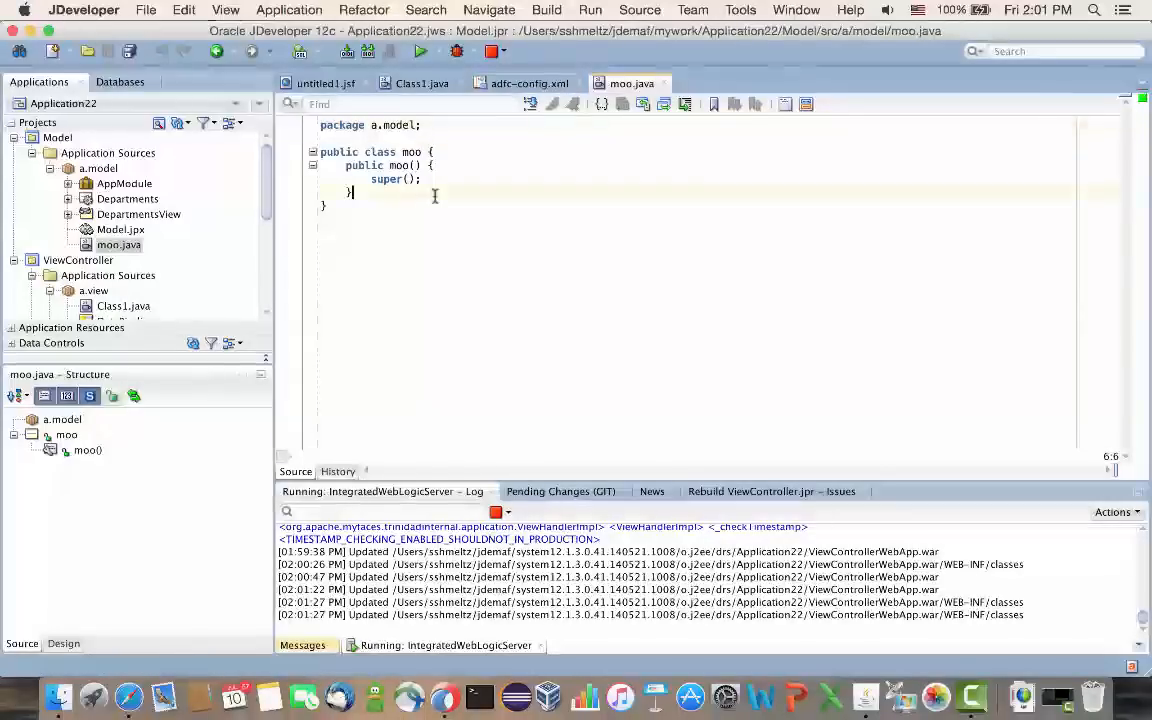
Below the constructor, begin typing the field 'private String model='.
{"action": "key", "text": "Return"}
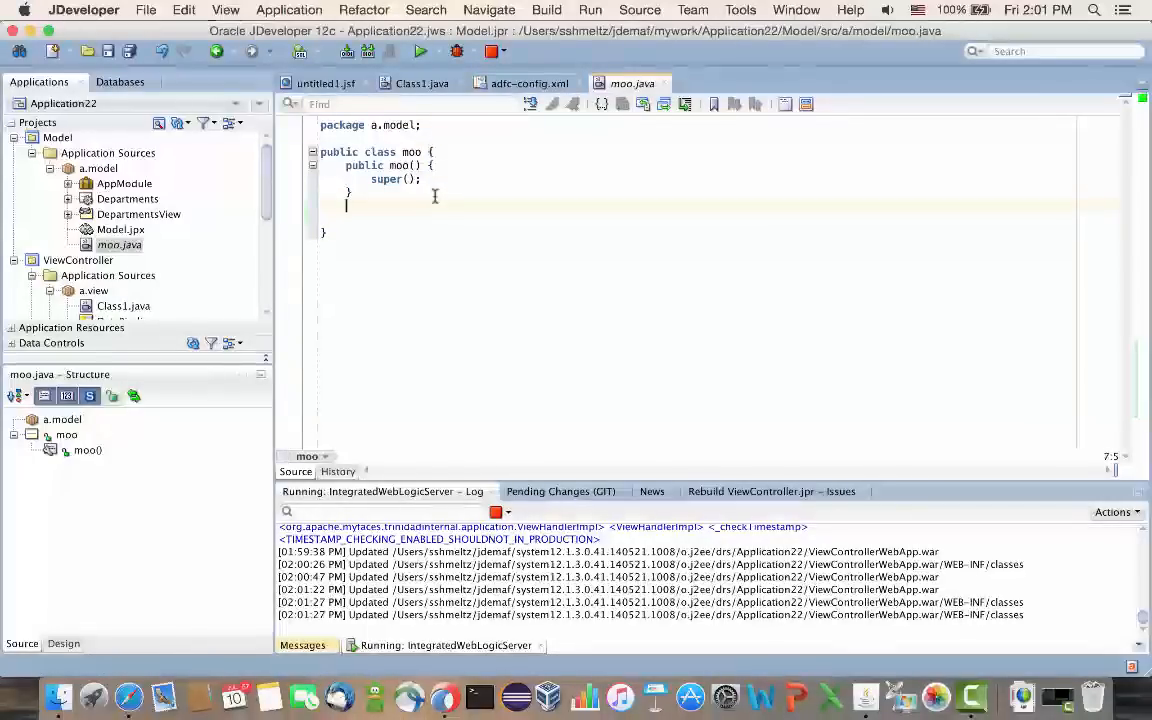
{"action": "key", "text": "Return"}
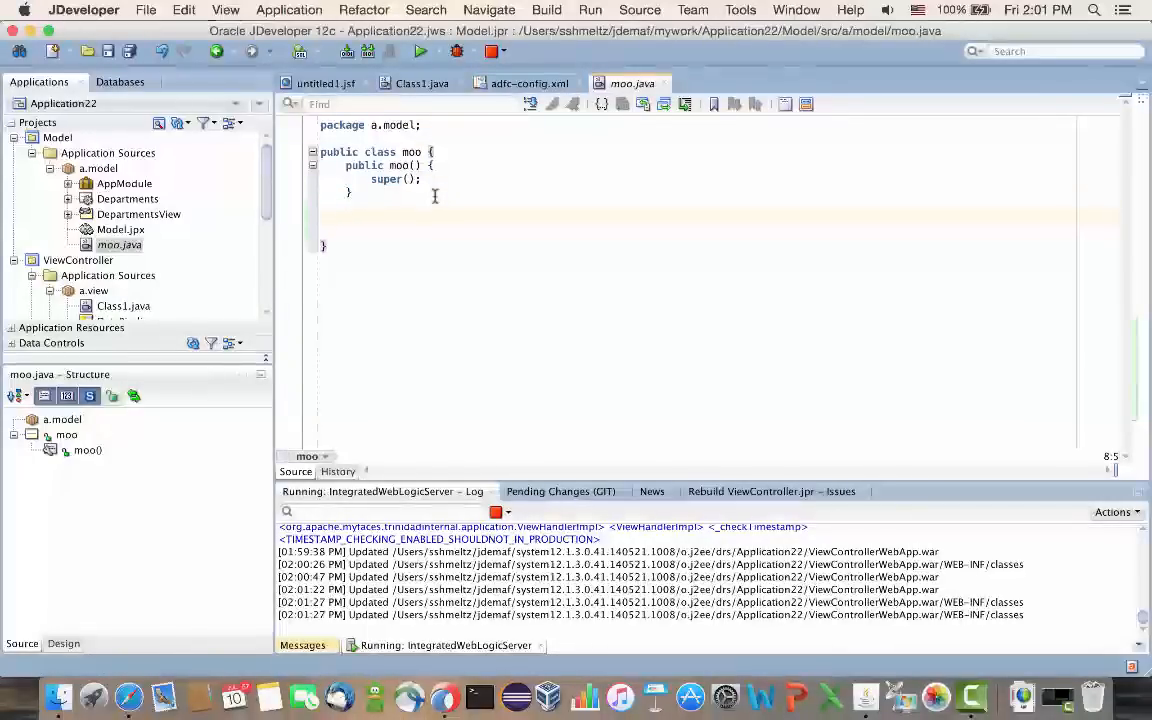
{"action": "type", "text": "priv"}
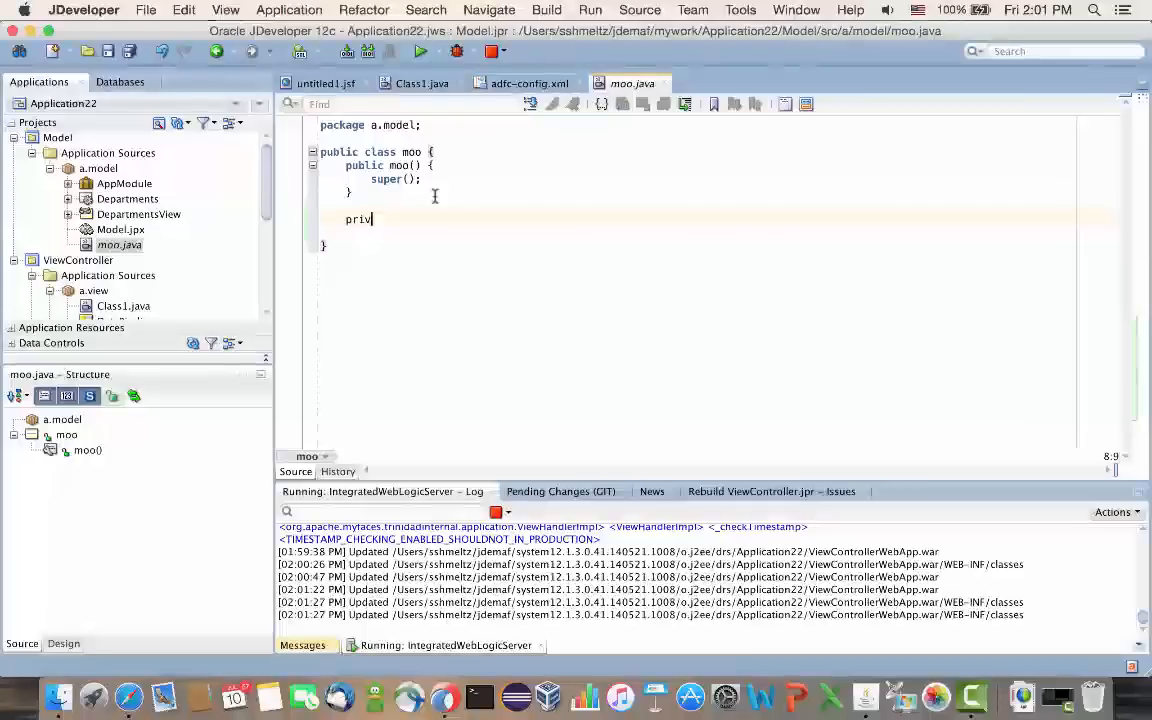
{"action": "type", "text": "ate Str"}
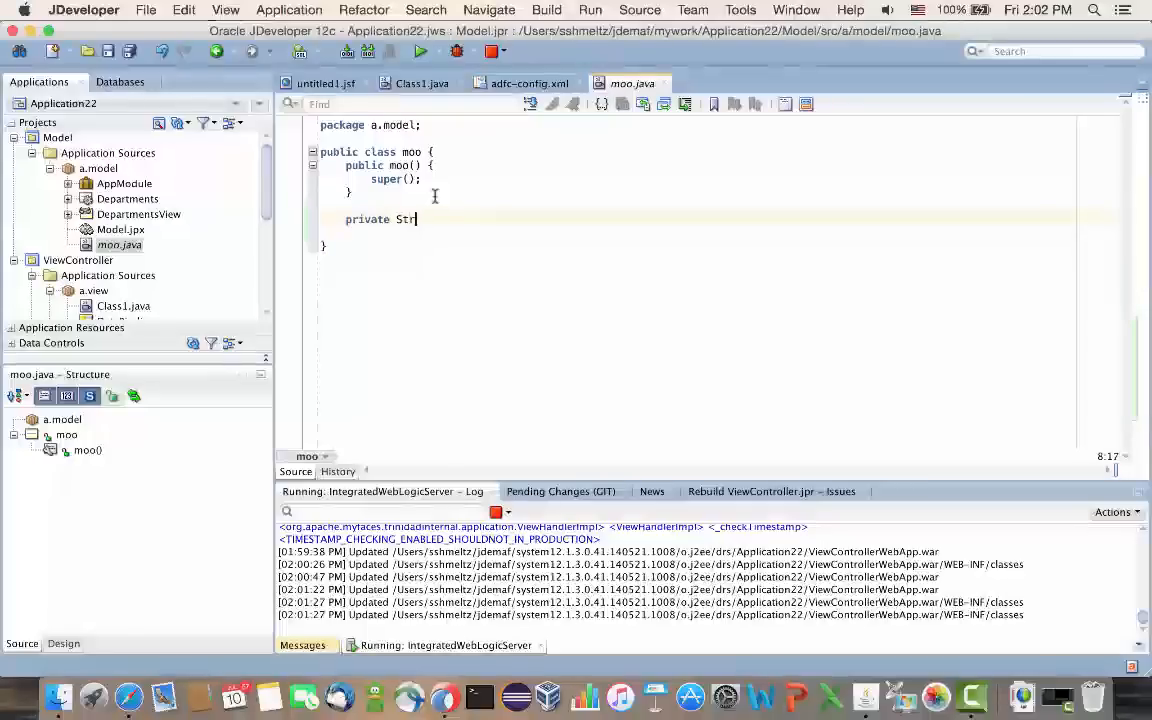
{"action": "type", "text": "ing_boo"}
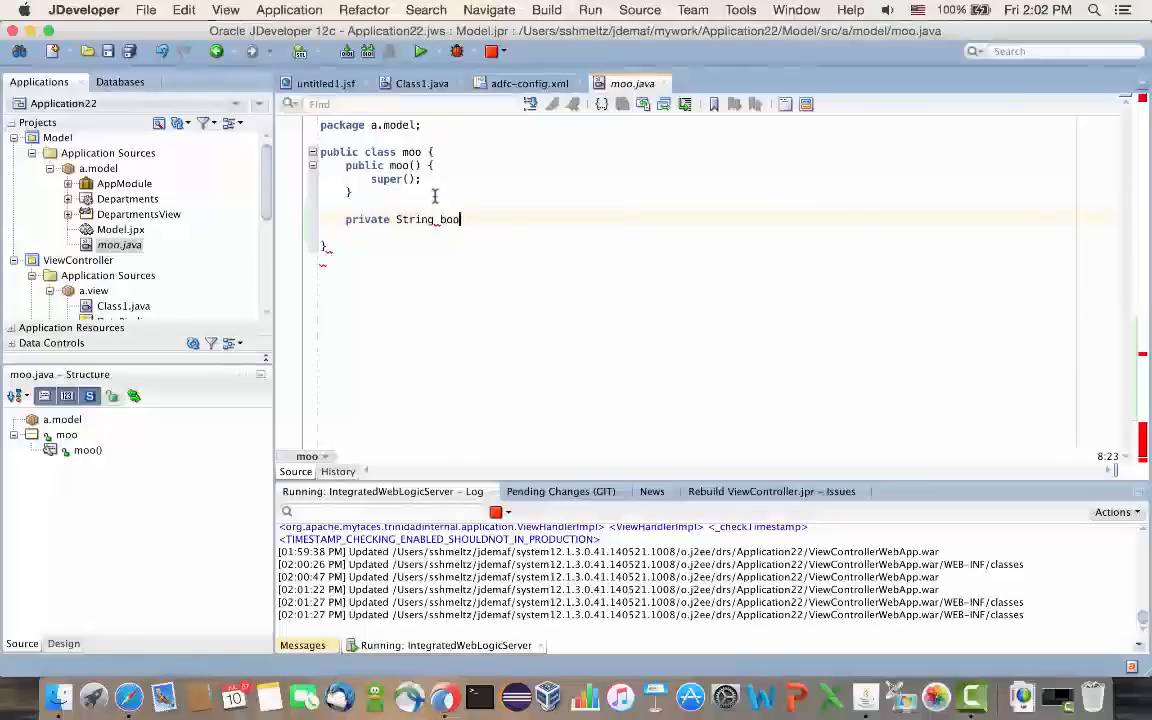
{"action": "key", "text": "Backspace"}
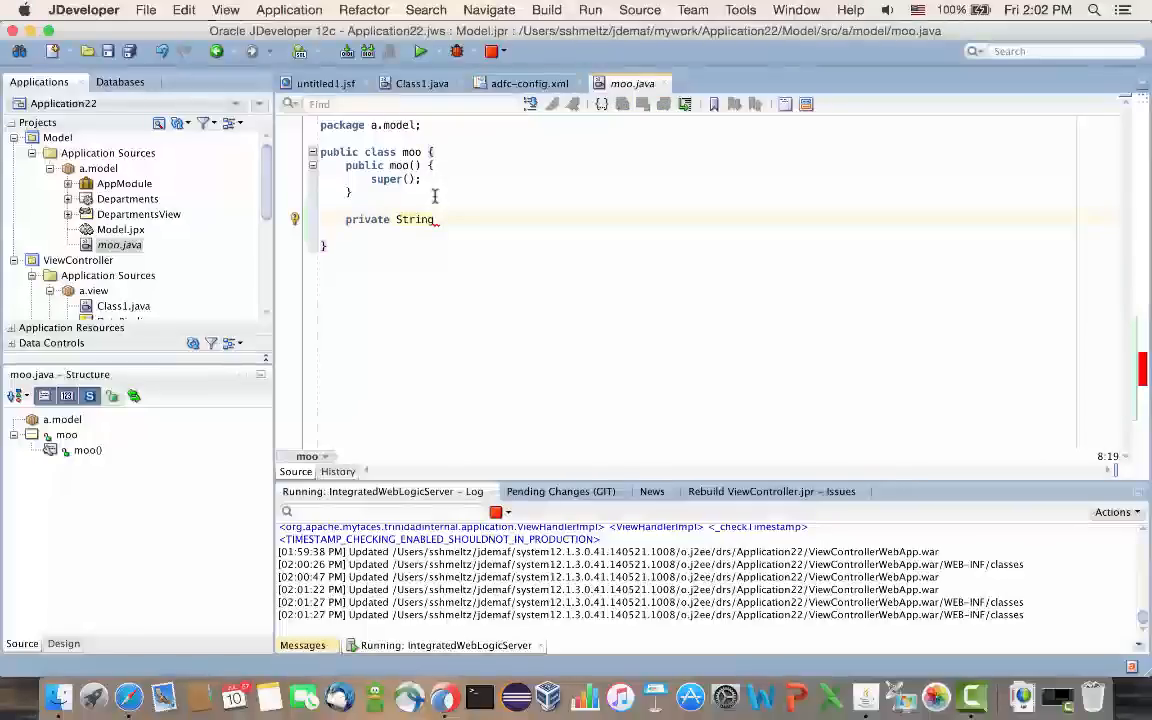
{"action": "type", "text": "model="}
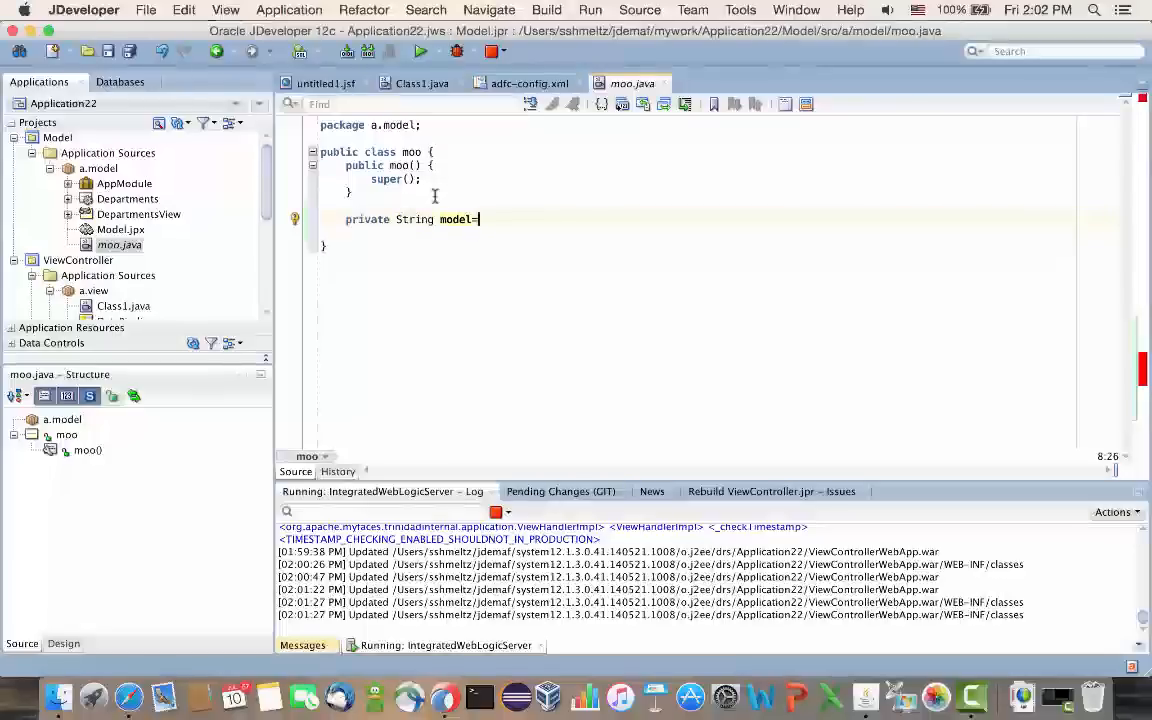
Complete model = "model"; and generate the getModel and setModel accessors.
{"action": "type", "text": "\"model\""}
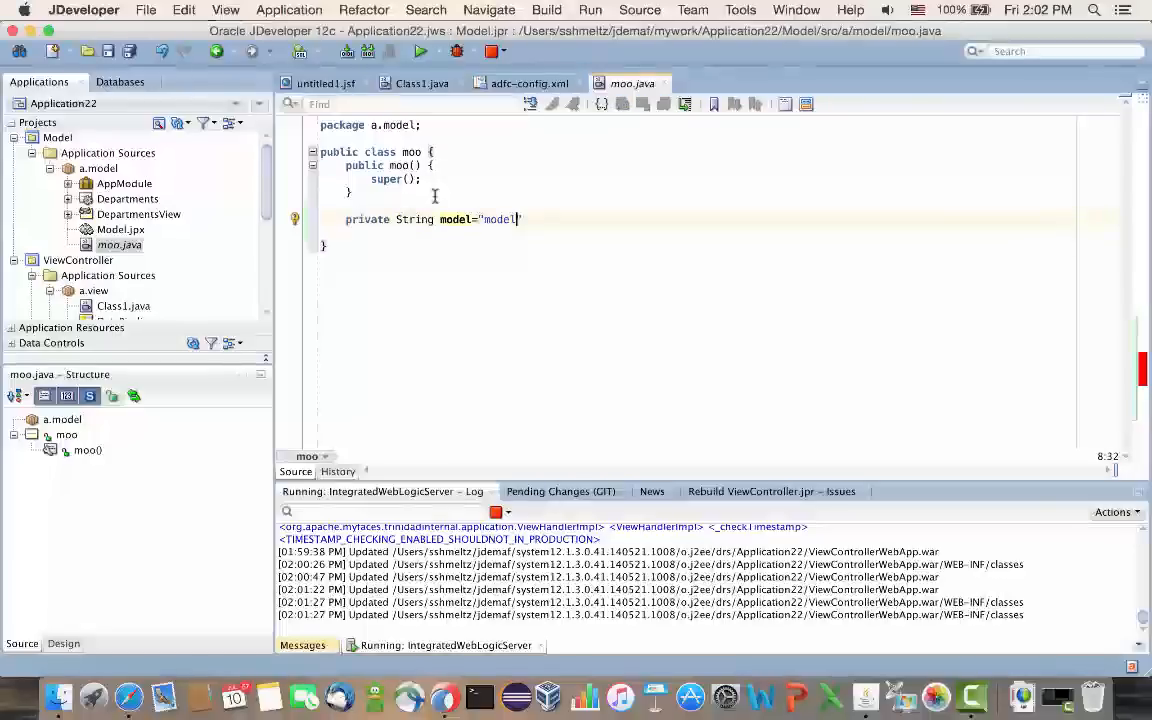
{"action": "type", "text": ";"}
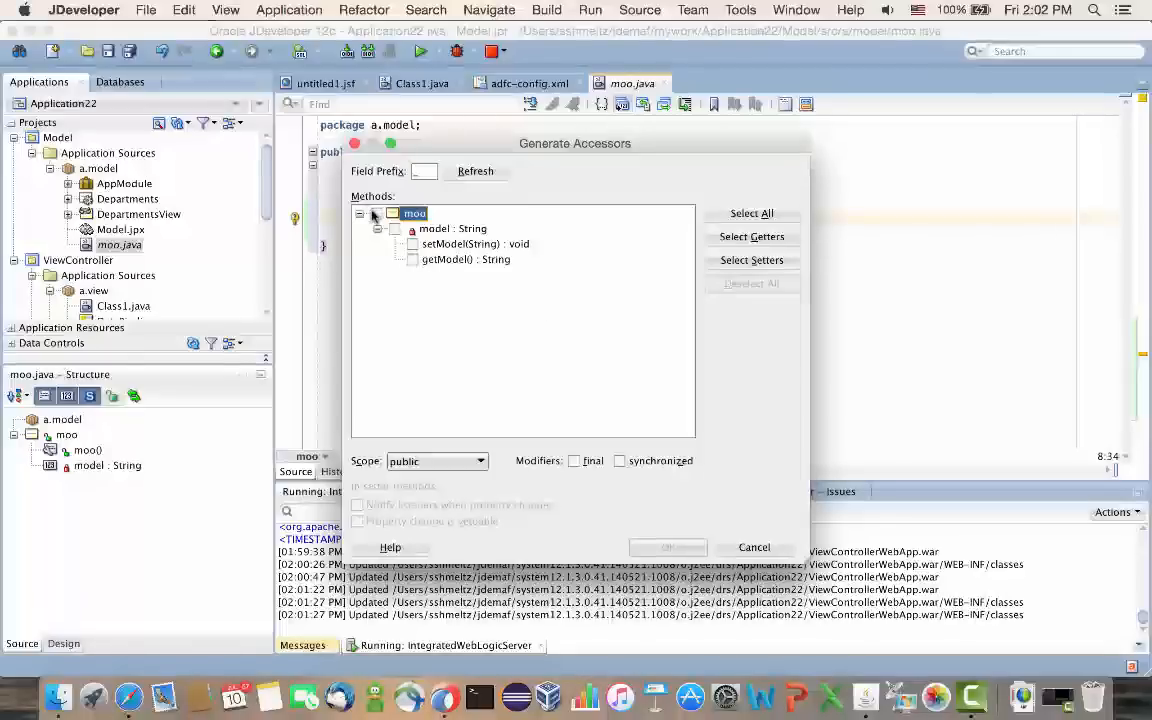
{"action": "left_click", "coordinate": [751, 213]}
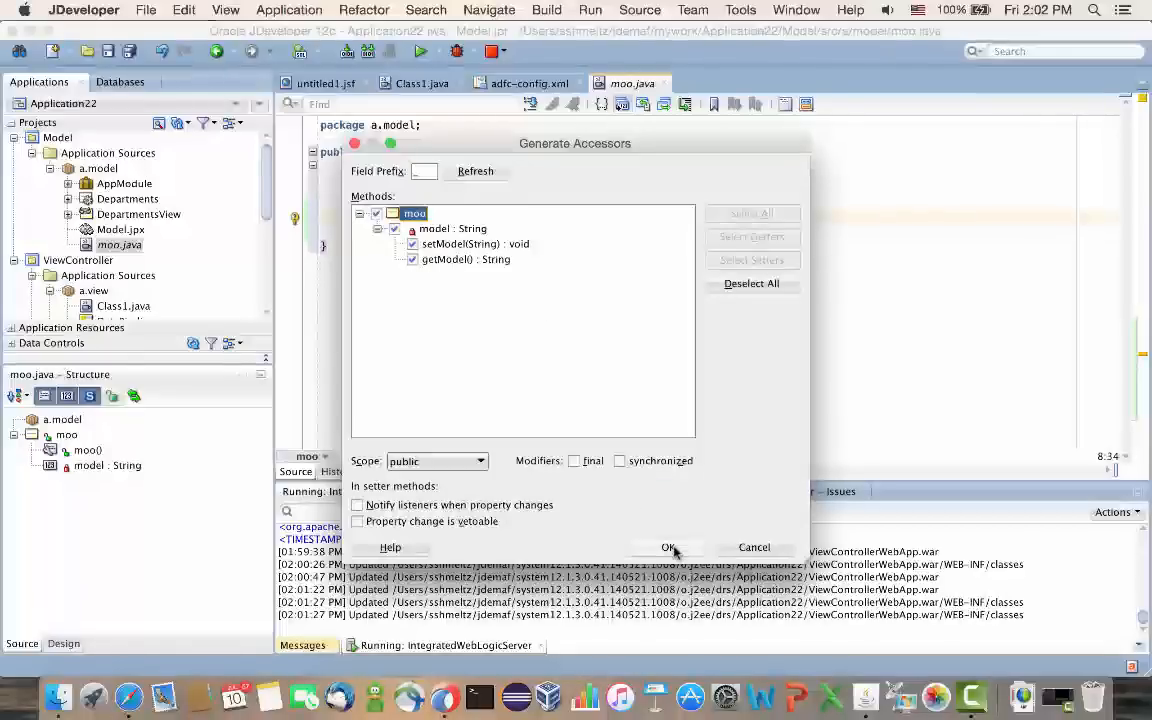
{"action": "left_click", "coordinate": [668, 547]}
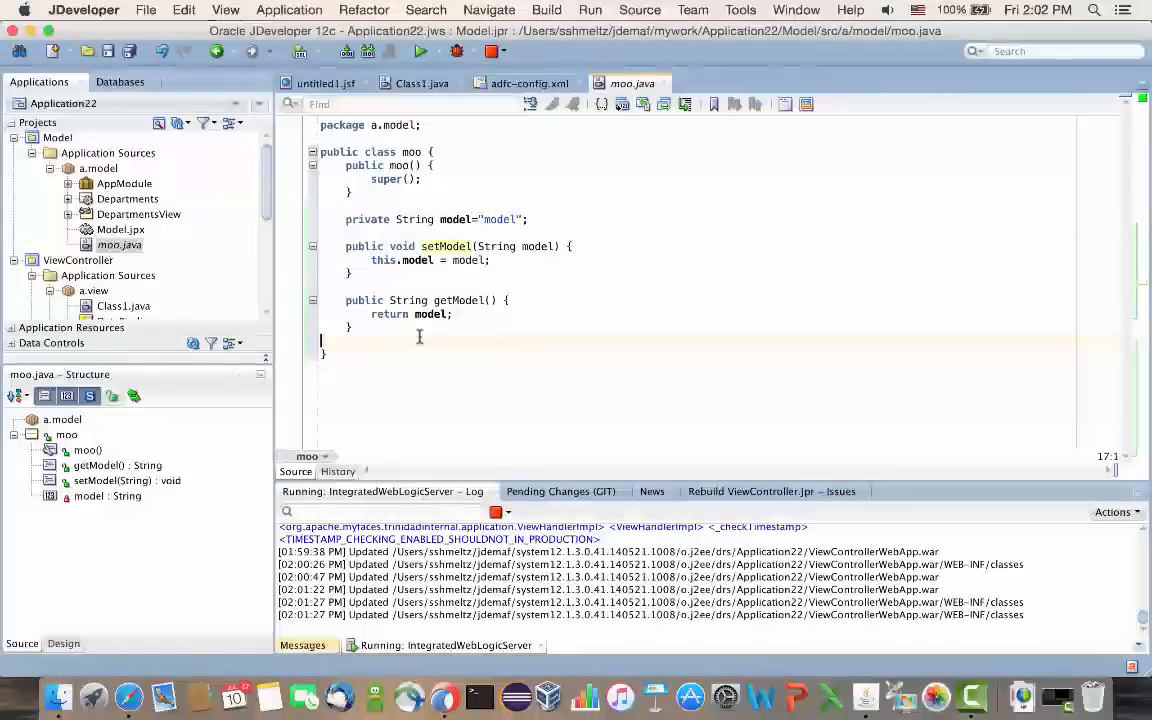
Type public String sayHi() returning "hello from model" below getModel.
{"action": "type", "text": "pu"}
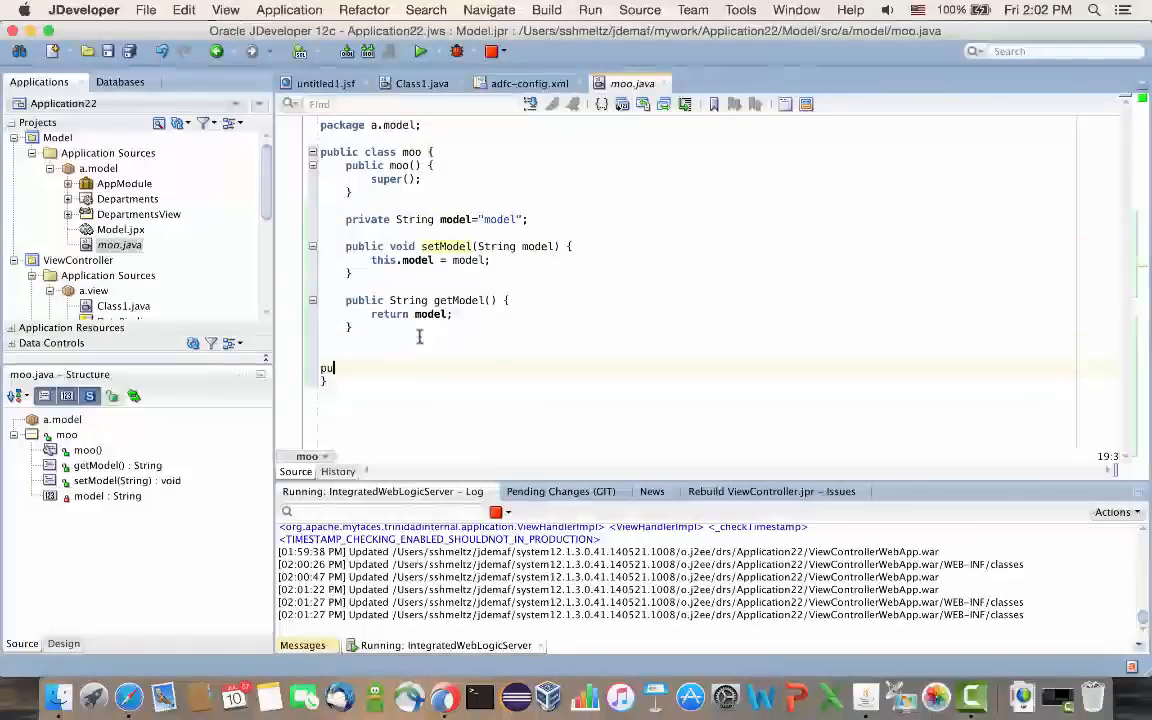
{"action": "type", "text": "blic"}
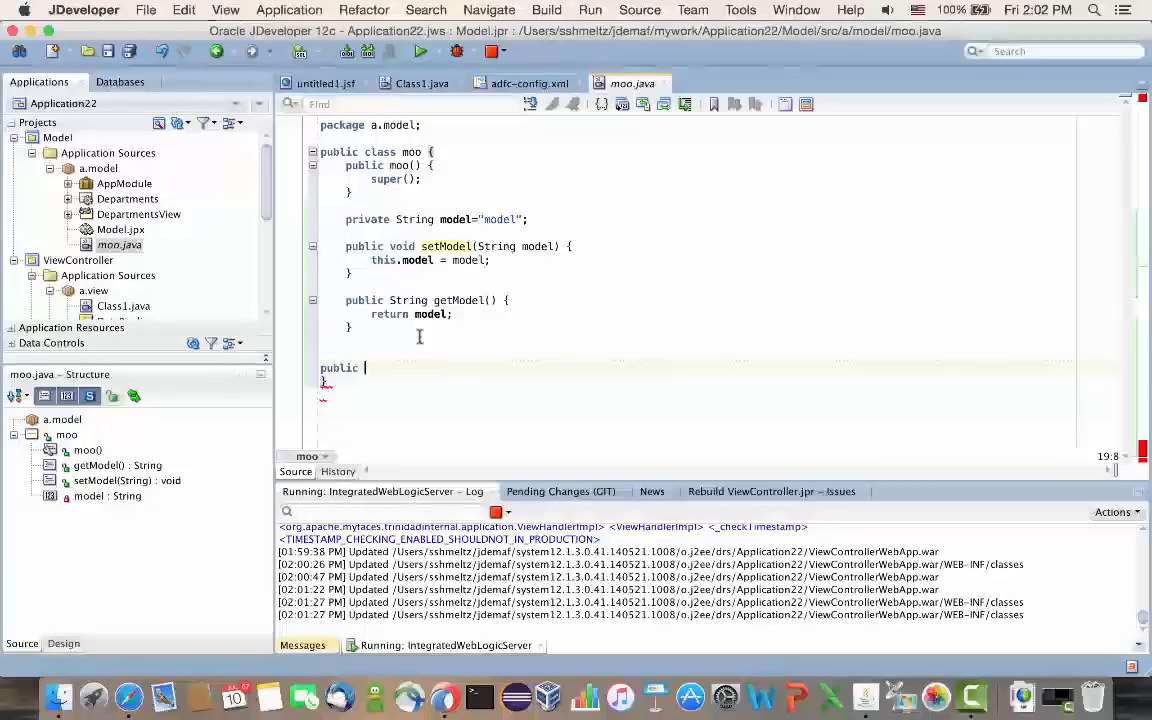
{"action": "type", "text": "String"}
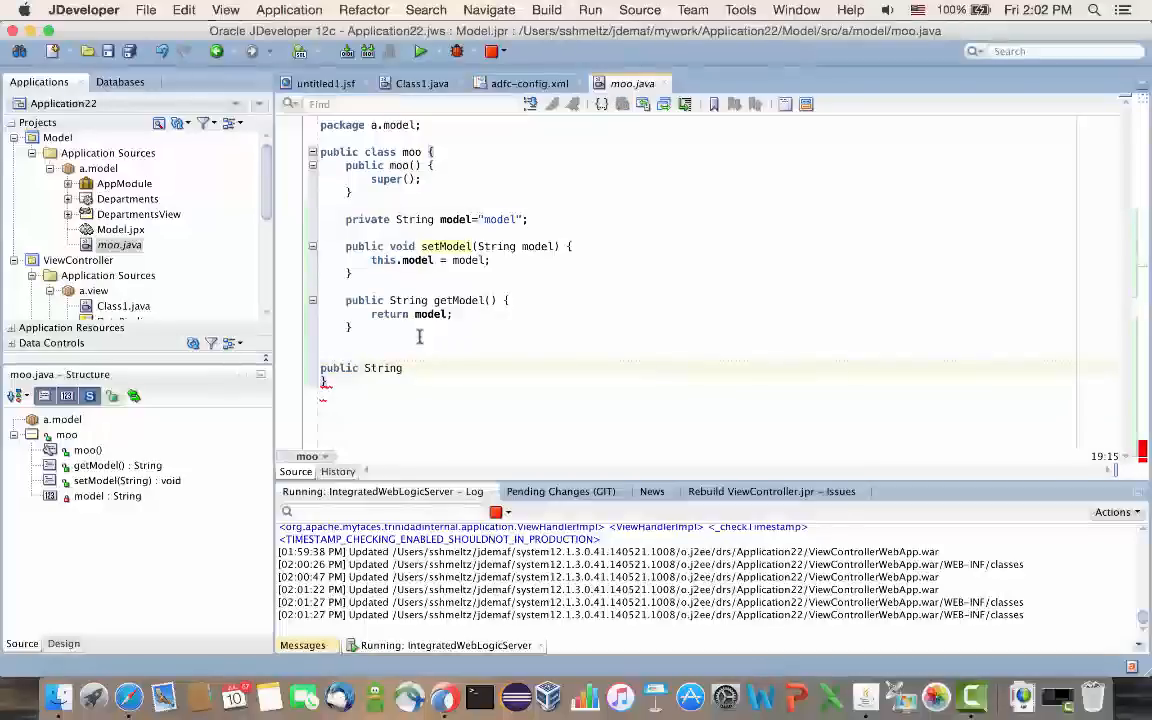
{"action": "type", "text": "sayHi"}
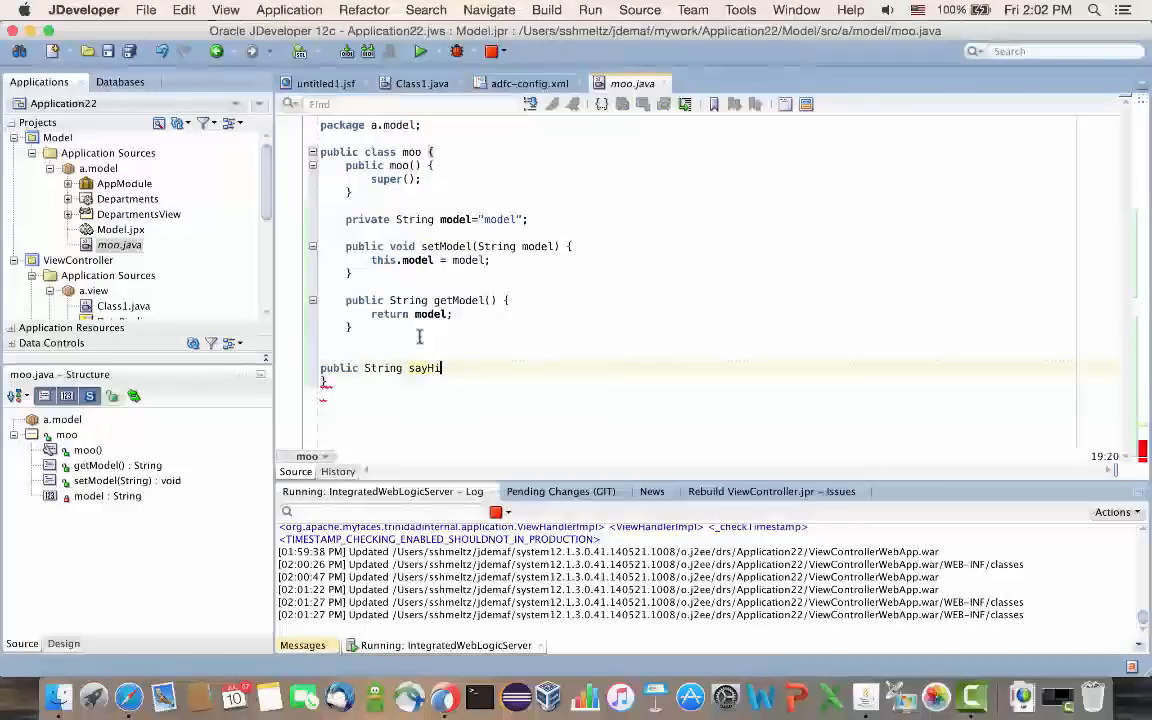
{"action": "type", "text": "(){"}
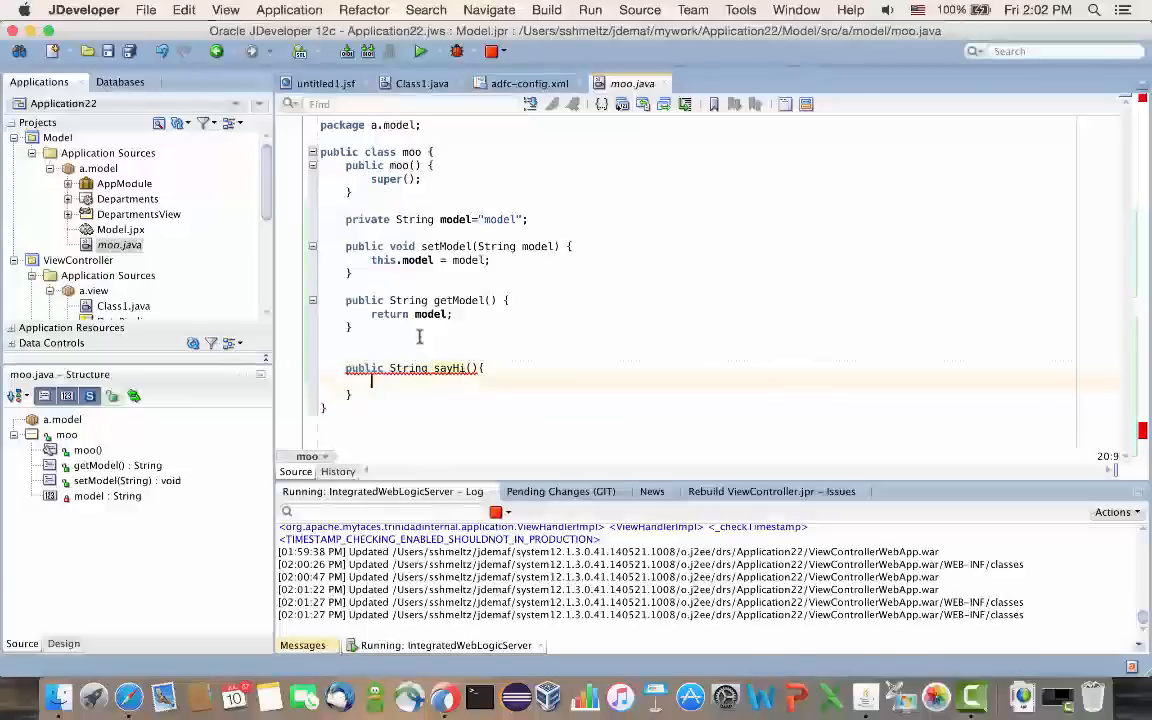
{"action": "type", "text": "return \""}
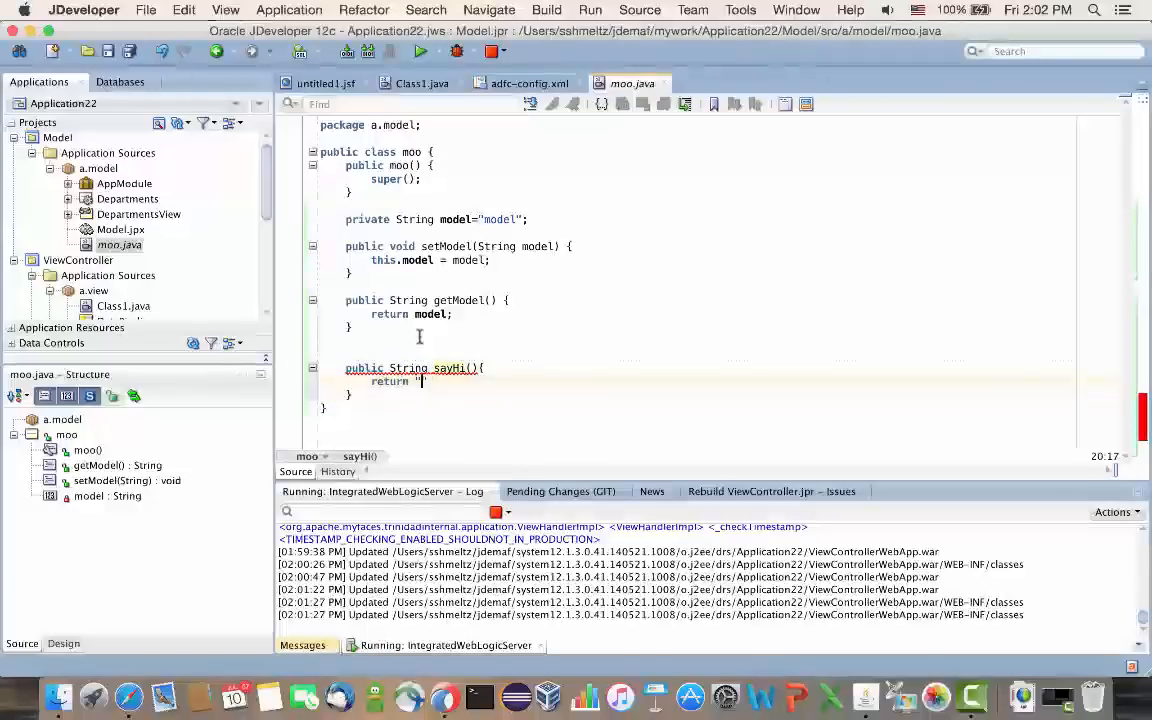
{"action": "type", "text": "hello from"}
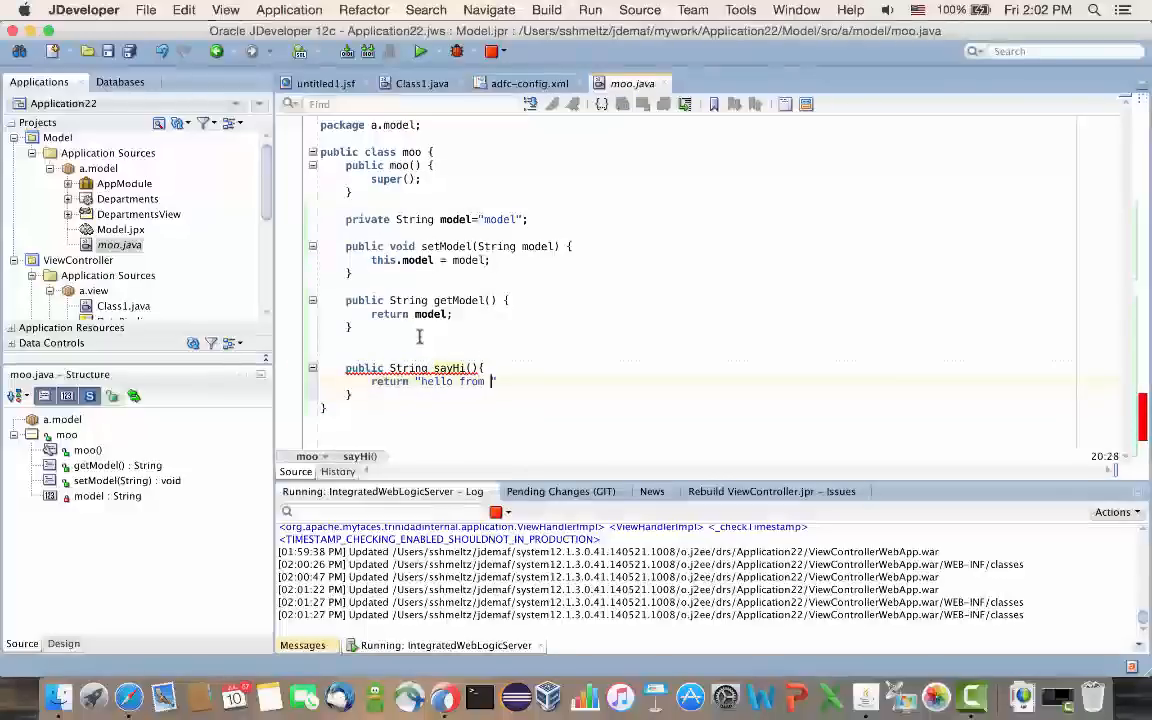
{"action": "type", "text": "model\";"}
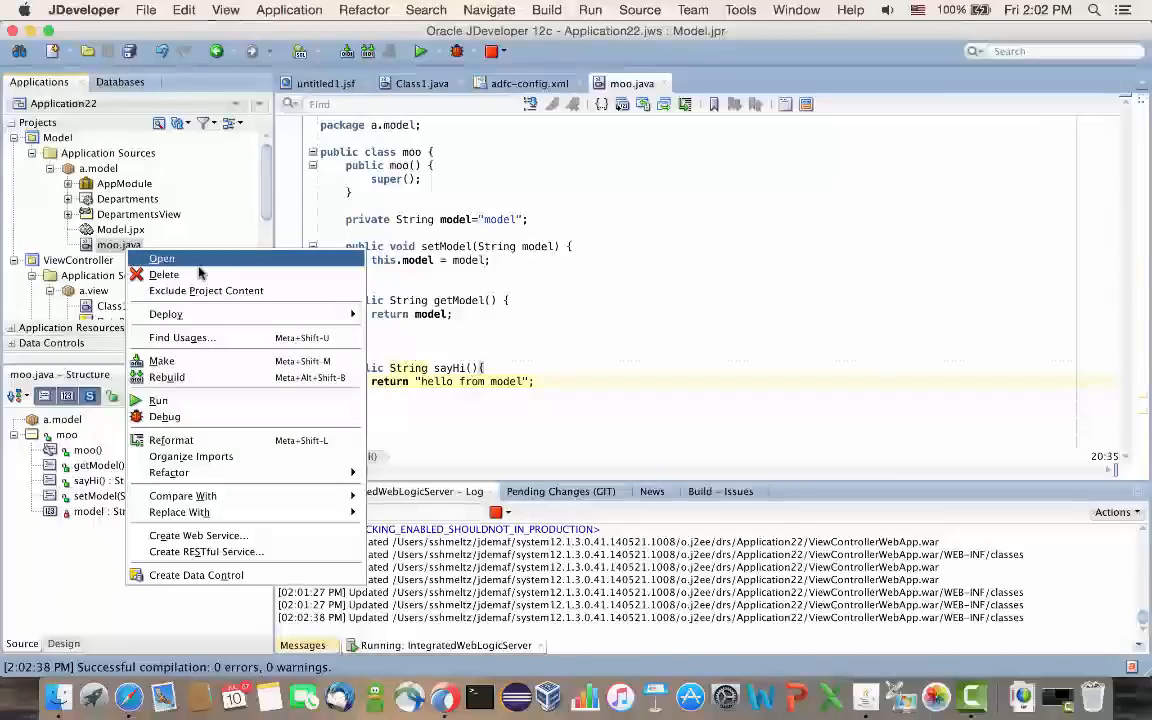
{"action": "mouse_move", "coordinate": [196, 575]}
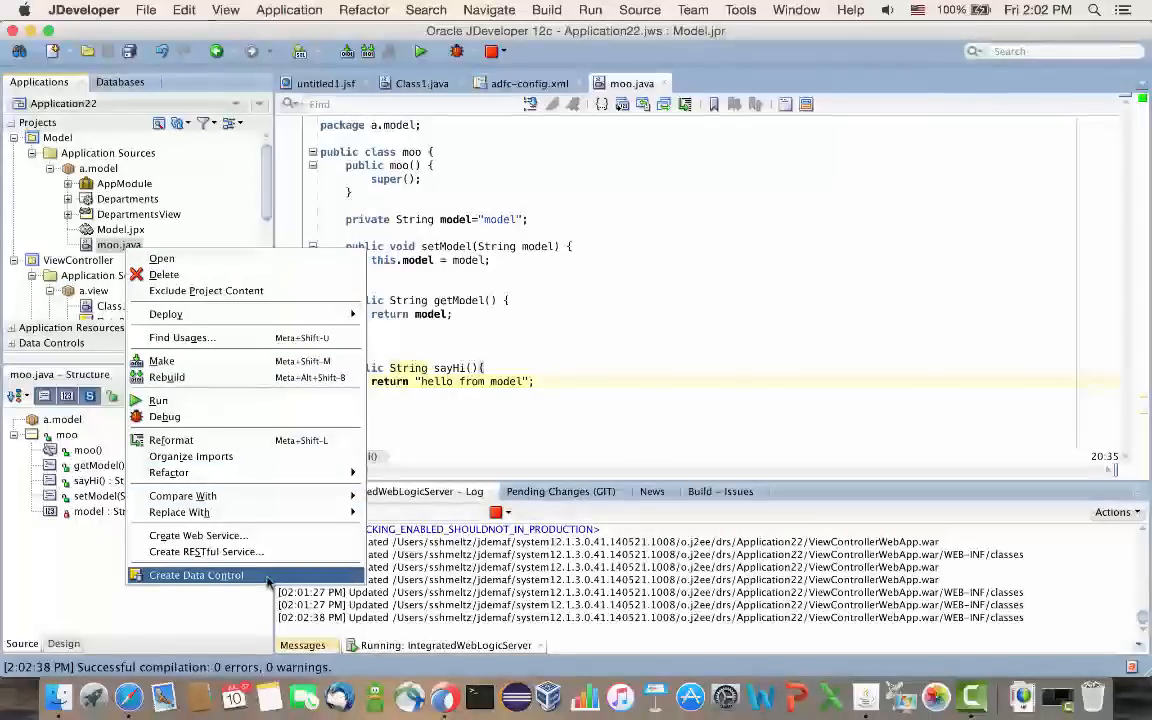
Create a bean data control moo from moo.java, stepping through the wizard to Finish.
{"action": "left_click", "coordinate": [196, 575]}
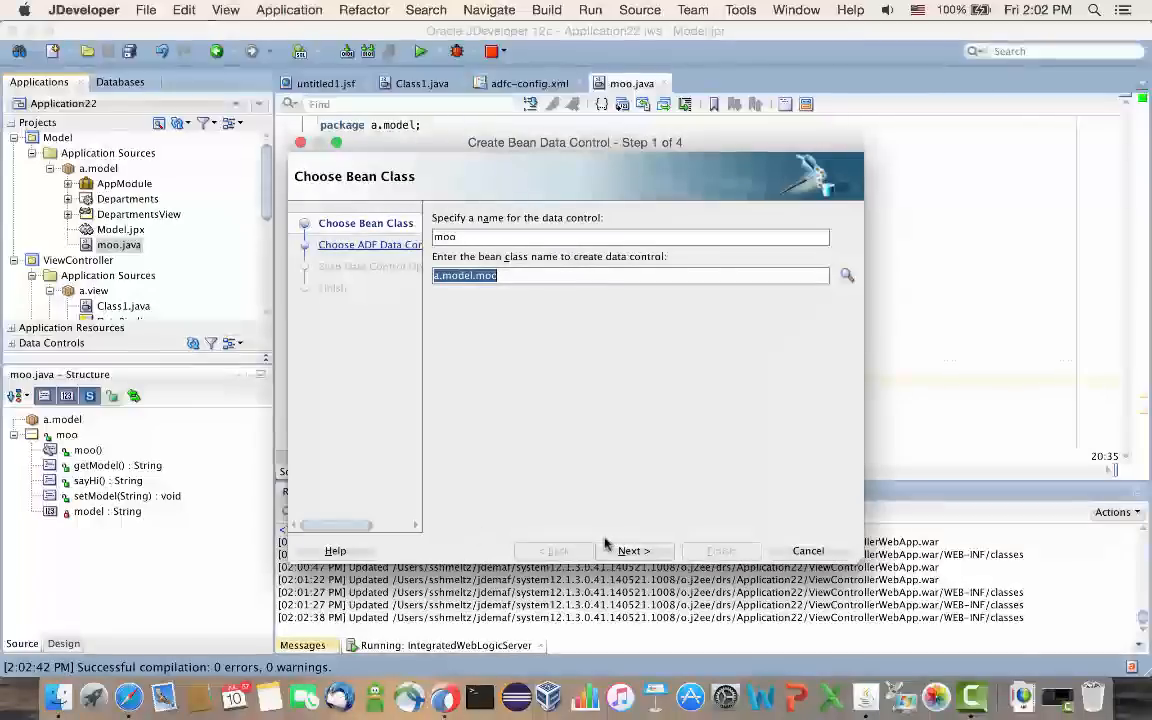
{"action": "left_click", "coordinate": [634, 551]}
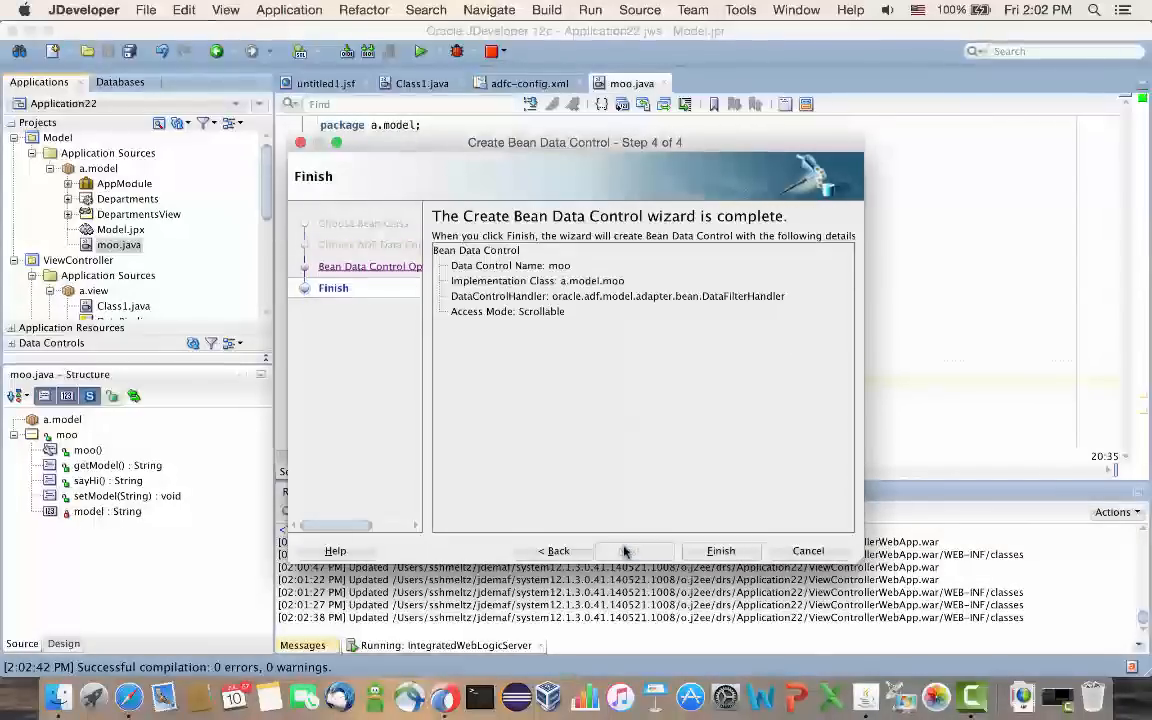
{"action": "left_click", "coordinate": [721, 550]}
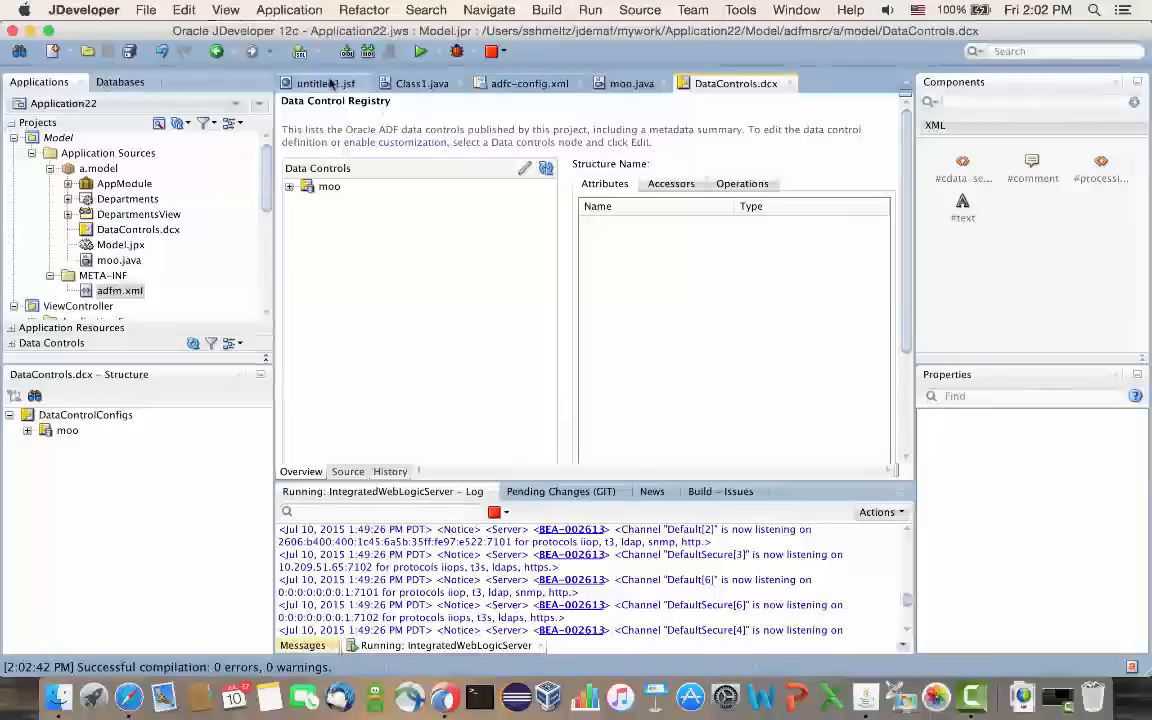
Drop moo's sayHi() into untitled1.jsf's center facet as an ADF Button and remove its disabled attribute.
{"action": "left_click", "coordinate": [318, 83]}
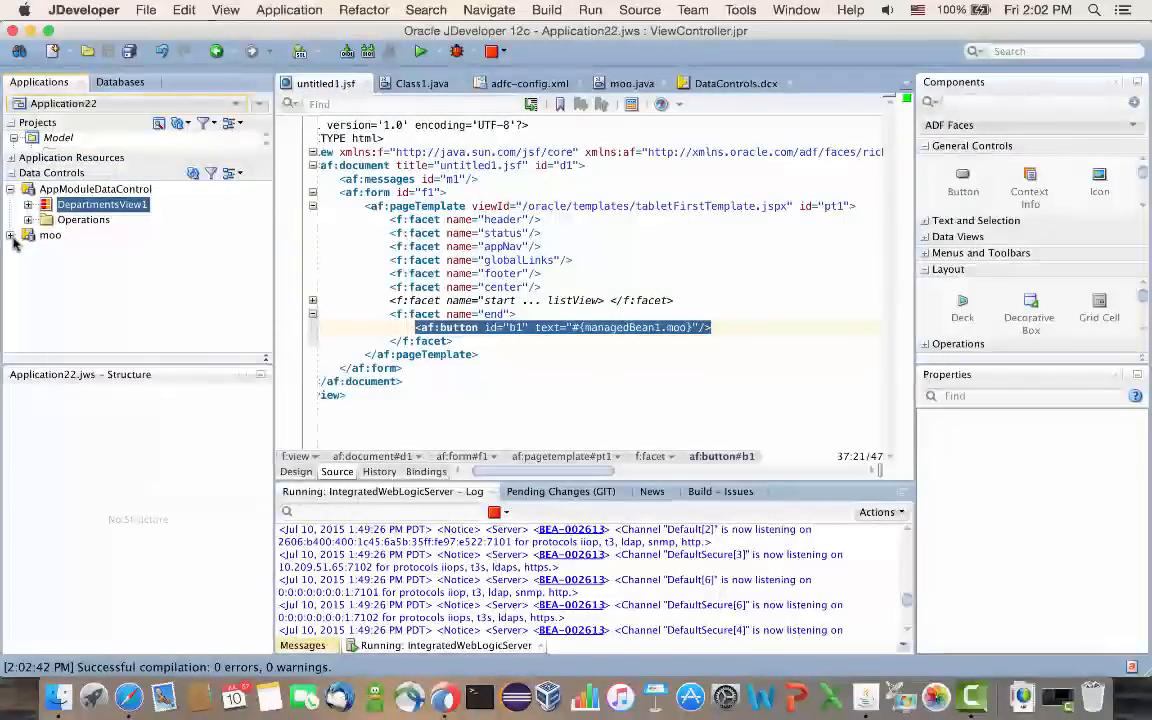
{"action": "left_click", "coordinate": [16, 234]}
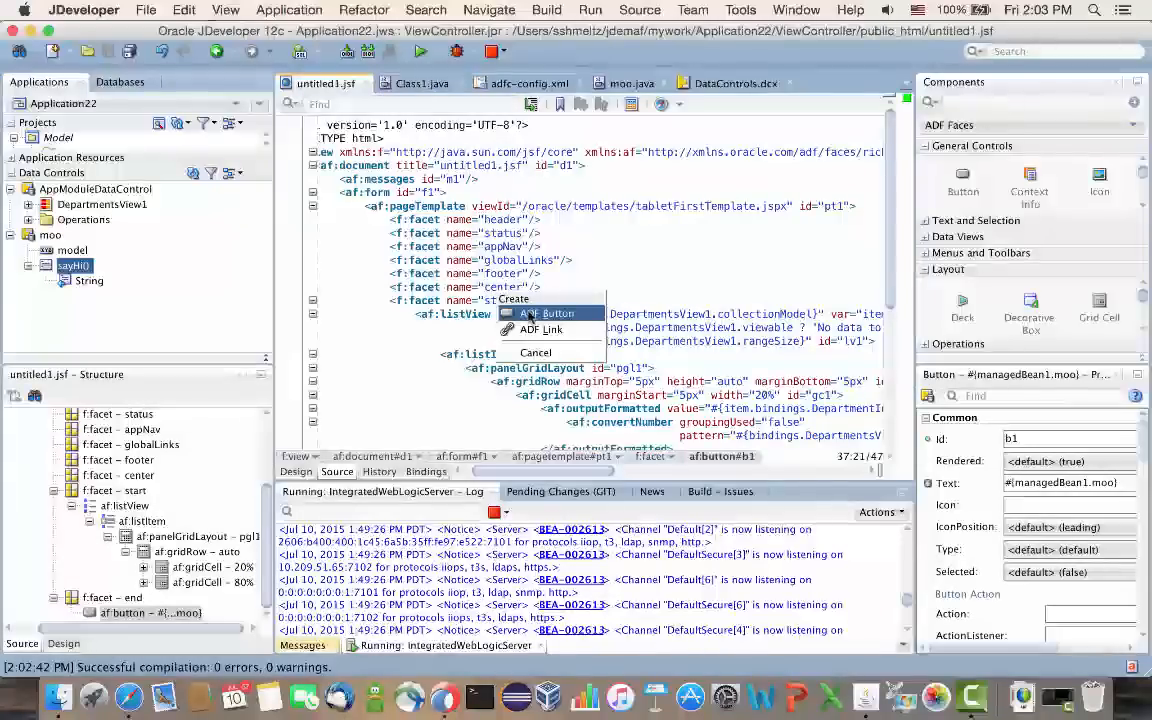
{"action": "left_click", "coordinate": [548, 313]}
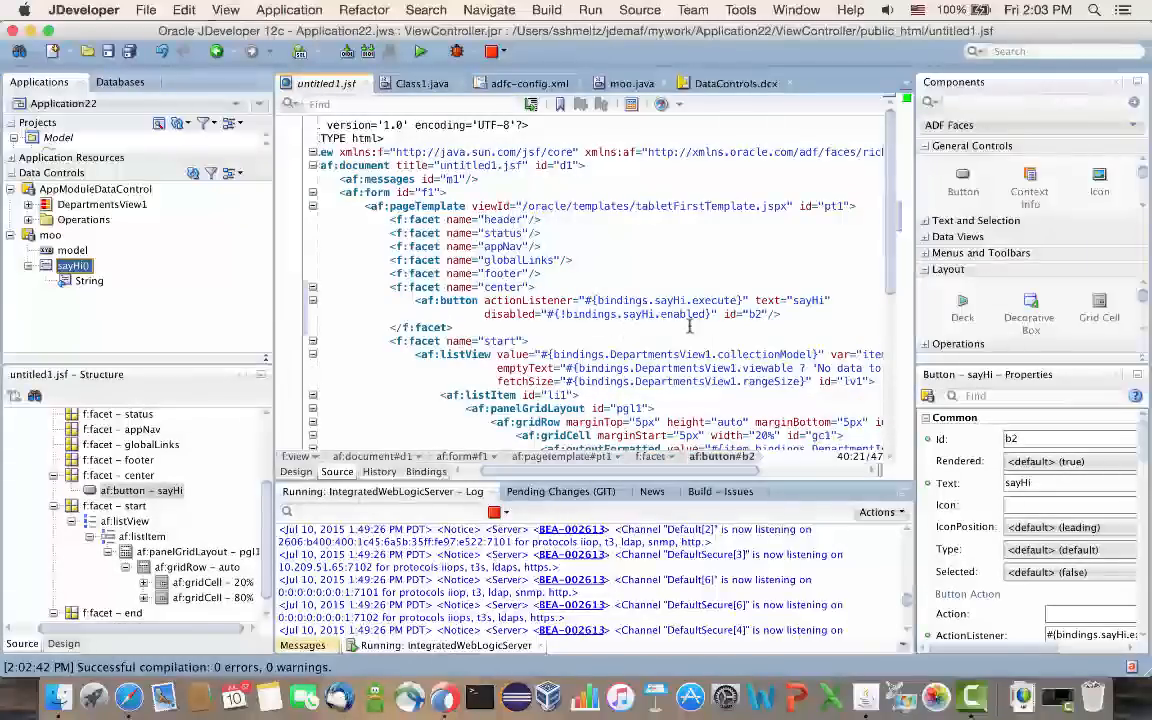
{"action": "double_click", "coordinate": [600, 314]}
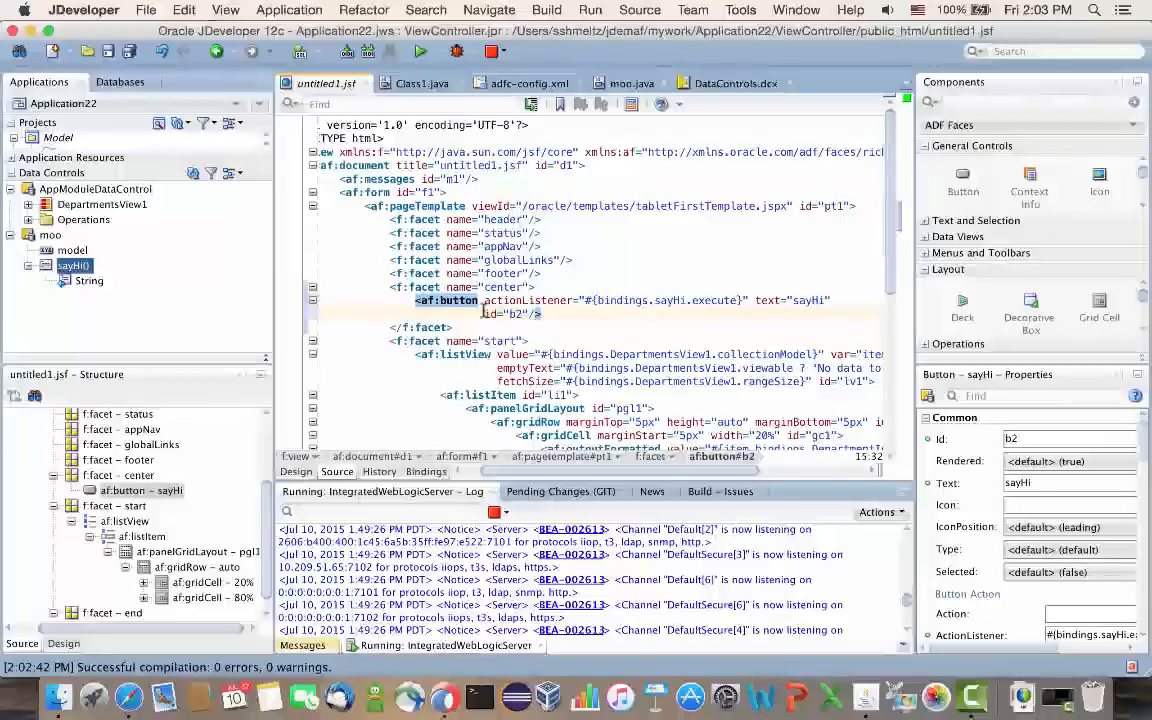
{"action": "left_click", "coordinate": [73, 249]}
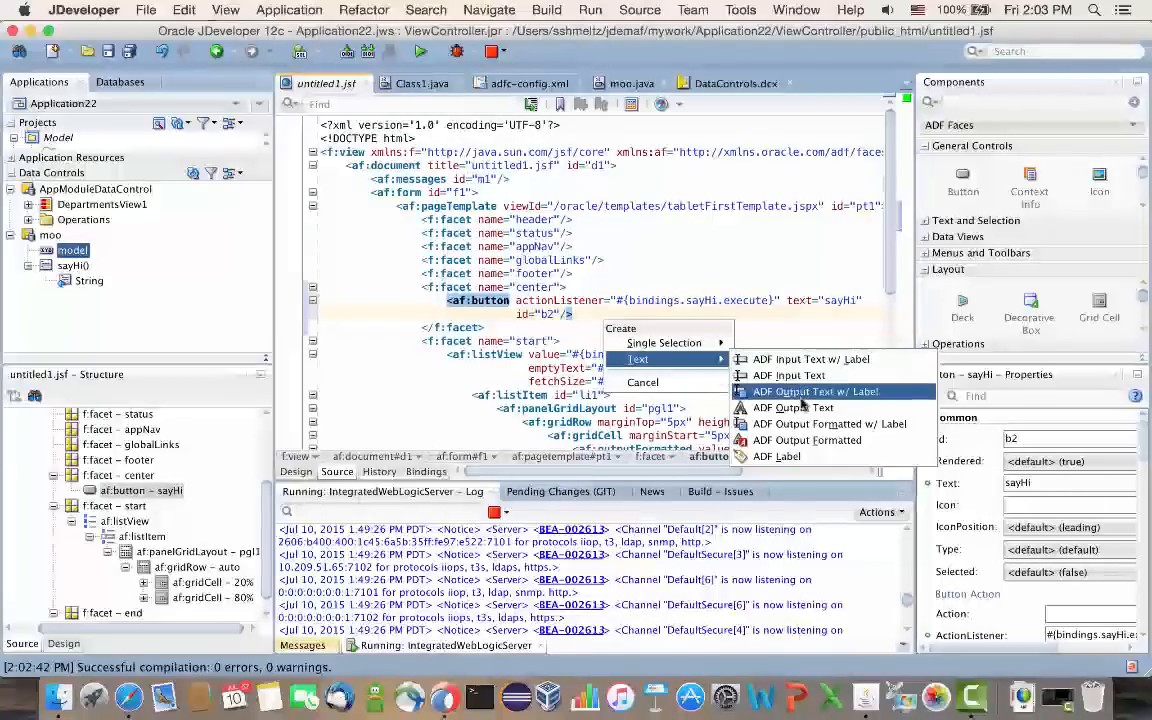
Drop moo's model and sayHi's String return into the center facet as ADF Output Text w/ Label.
{"action": "left_click", "coordinate": [815, 391]}
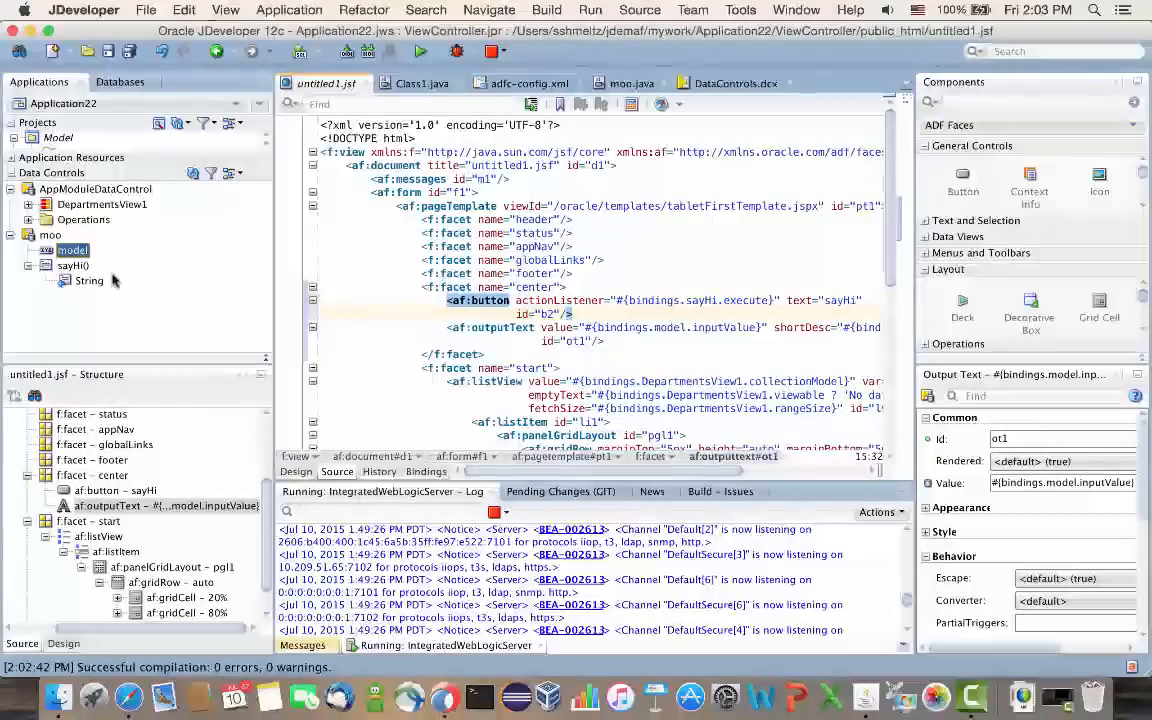
{"action": "left_click", "coordinate": [89, 280]}
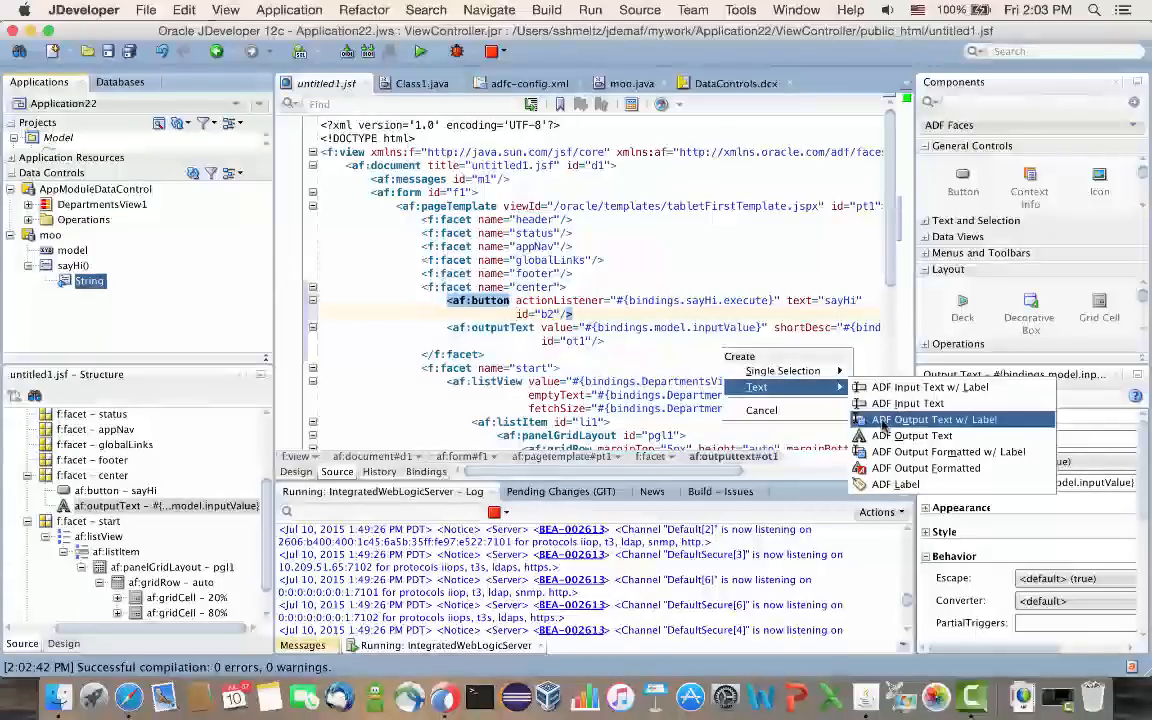
{"action": "left_click", "coordinate": [934, 419]}
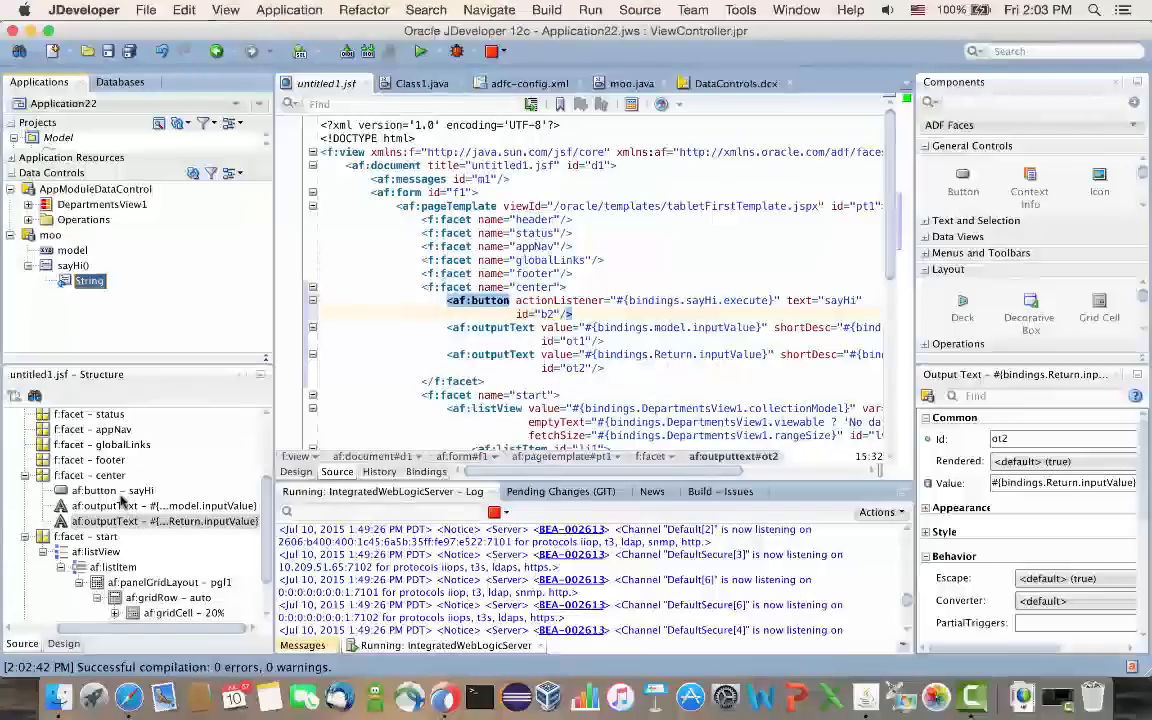
Surround the sayHi button and both output texts with a Panel Group Layout in the center facet.
{"action": "right_click", "coordinate": [110, 490]}
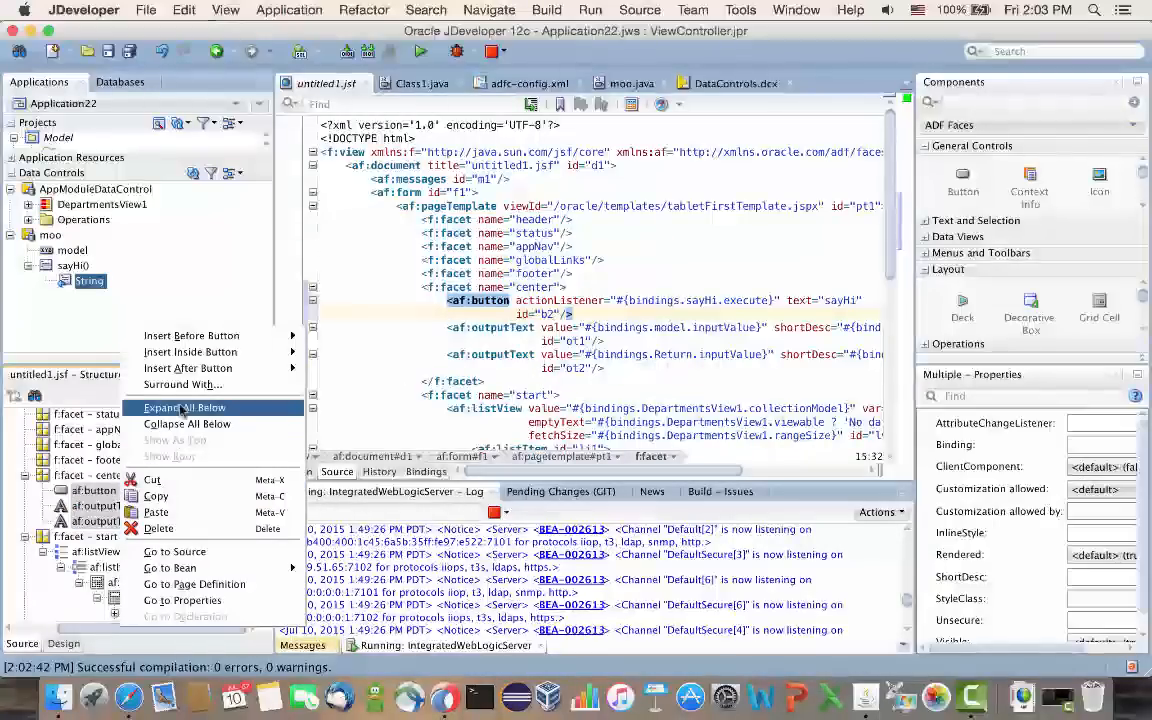
{"action": "left_click", "coordinate": [183, 384]}
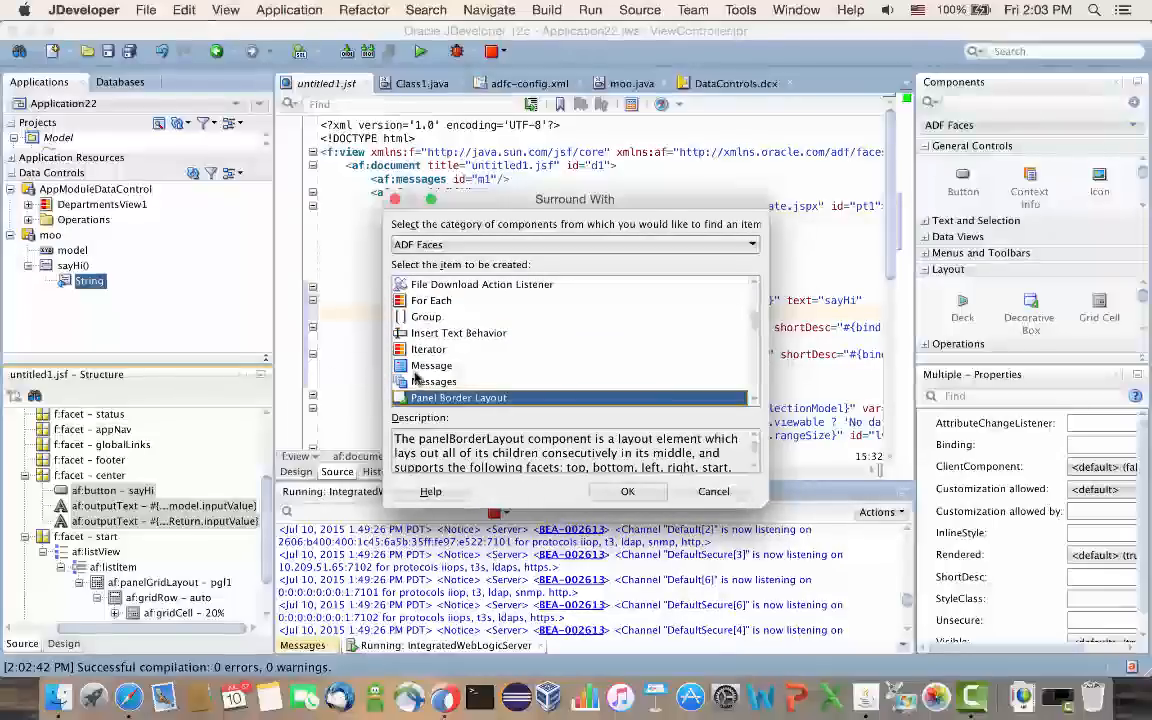
{"action": "scroll", "scroll_direction": "down", "scroll_amount": 3}
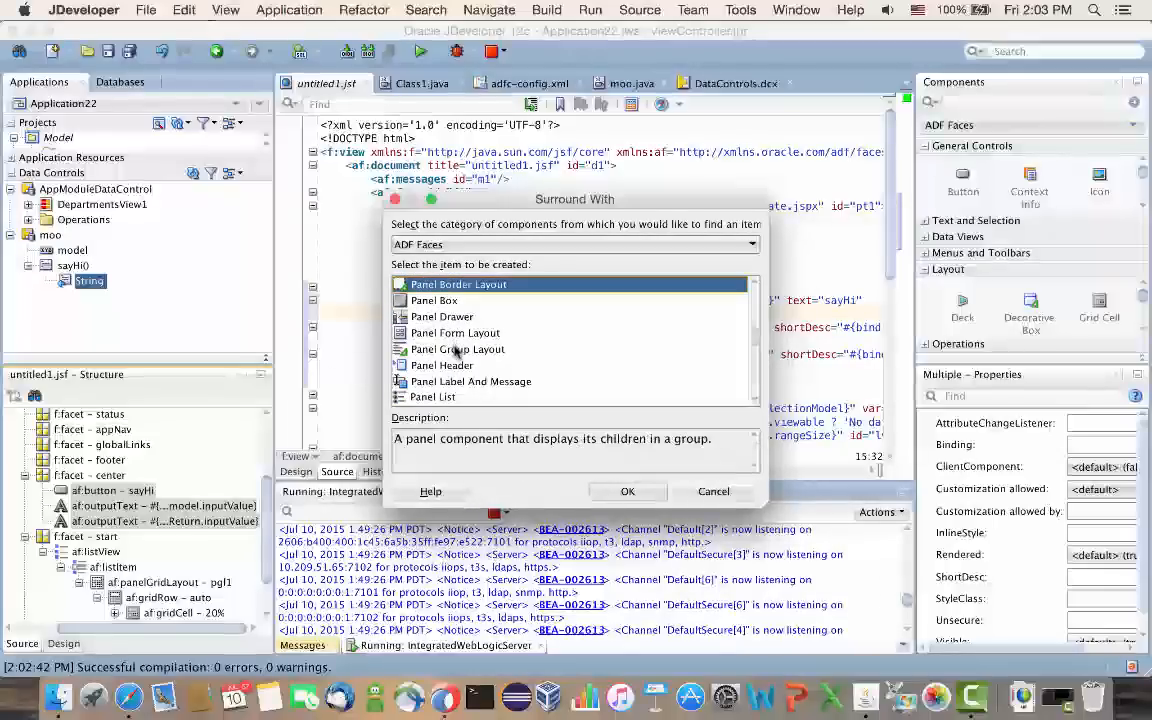
{"action": "left_click", "coordinate": [627, 491]}
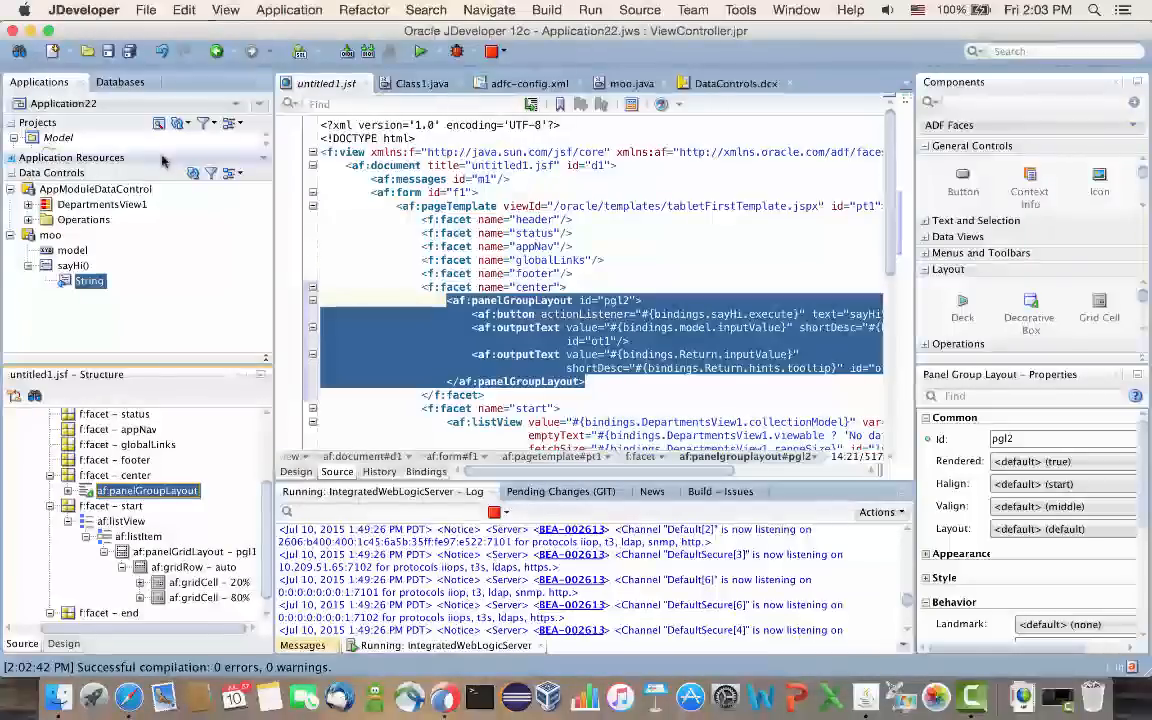
{"action": "left_click", "coordinate": [129, 51]}
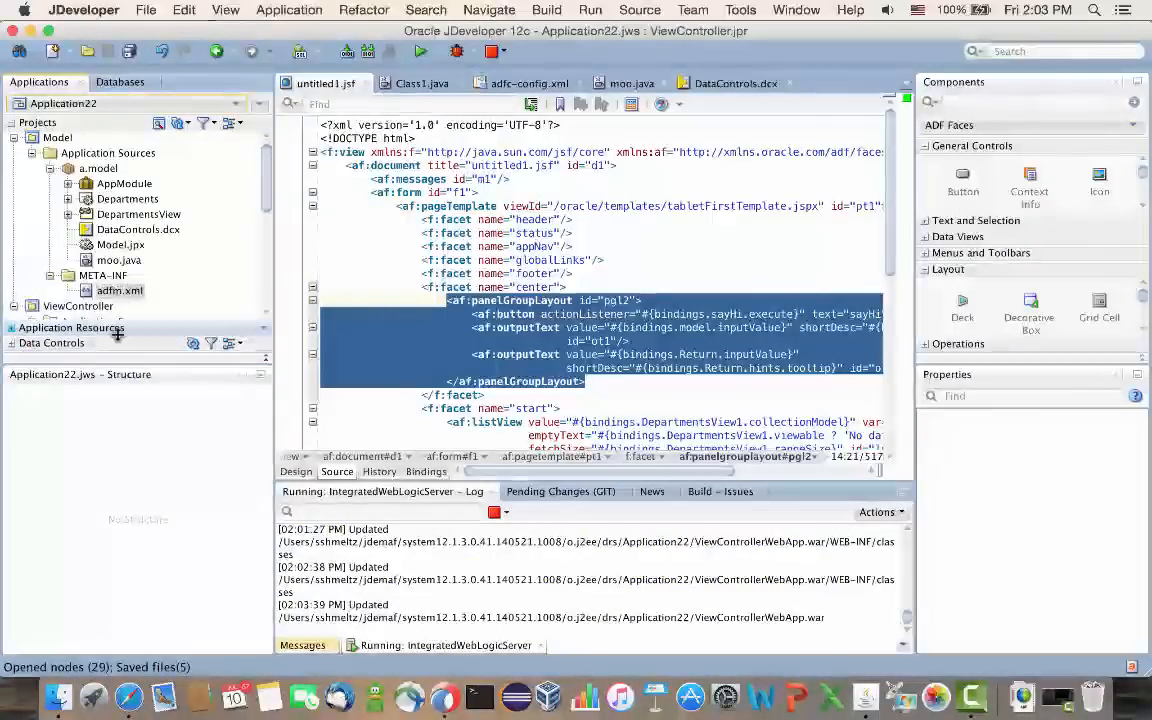
Rebuild ViewController.jpr from the Applications navigator, finishing with 0 errors and 0 warnings.
{"action": "left_click", "coordinate": [82, 290]}
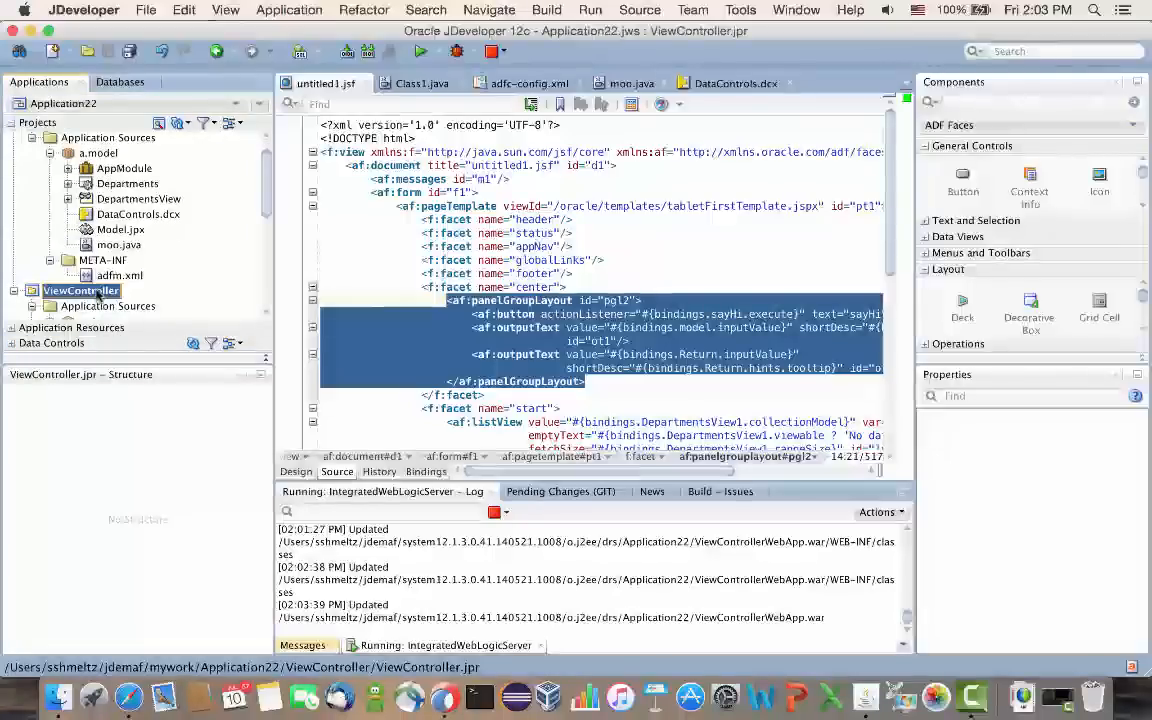
{"action": "right_click", "coordinate": [80, 290]}
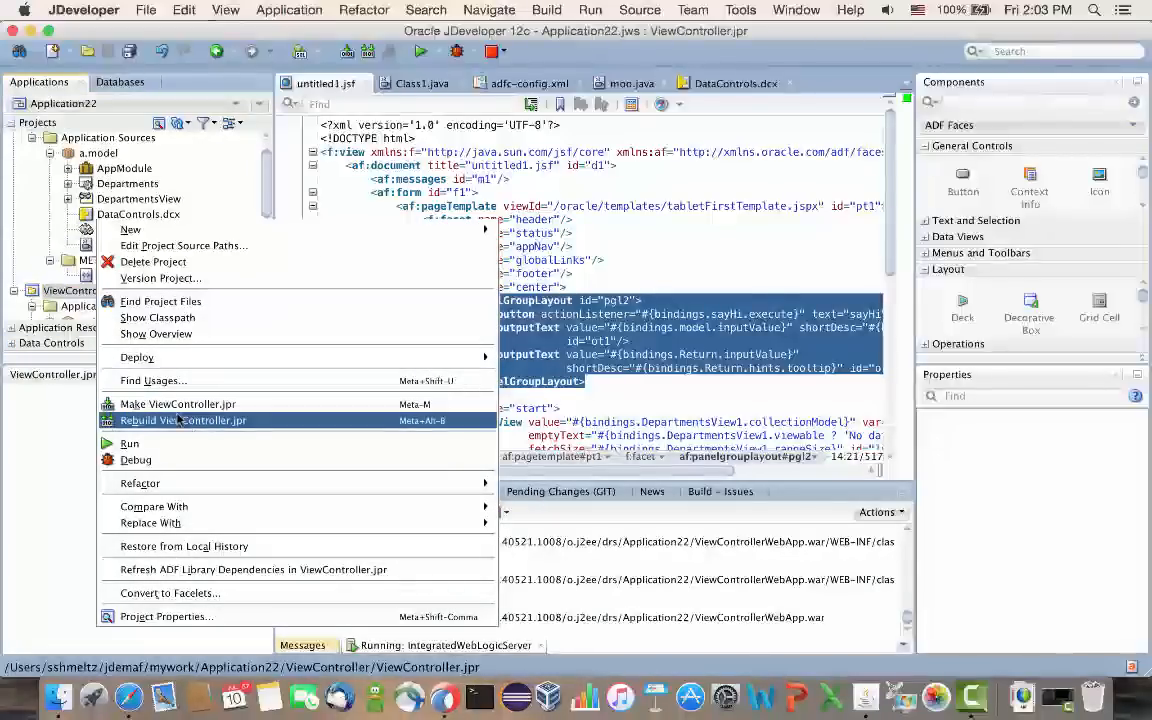
{"action": "left_click", "coordinate": [183, 420]}
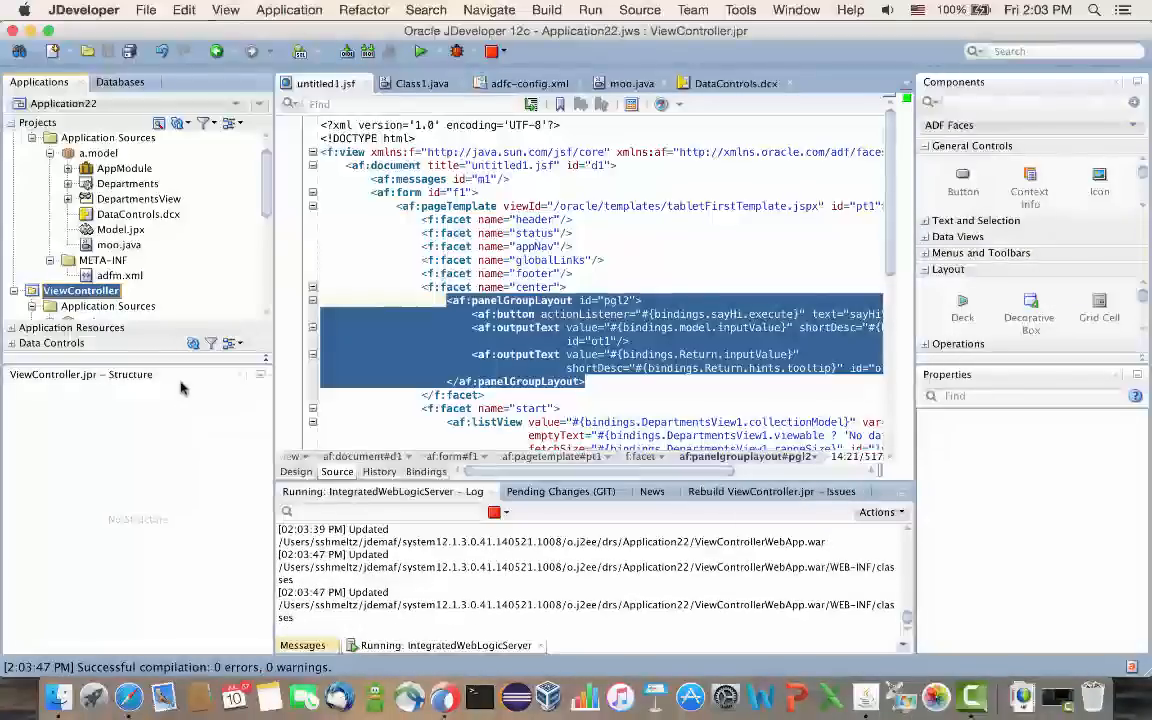
{"action": "mouse_move", "coordinate": [185, 385]}
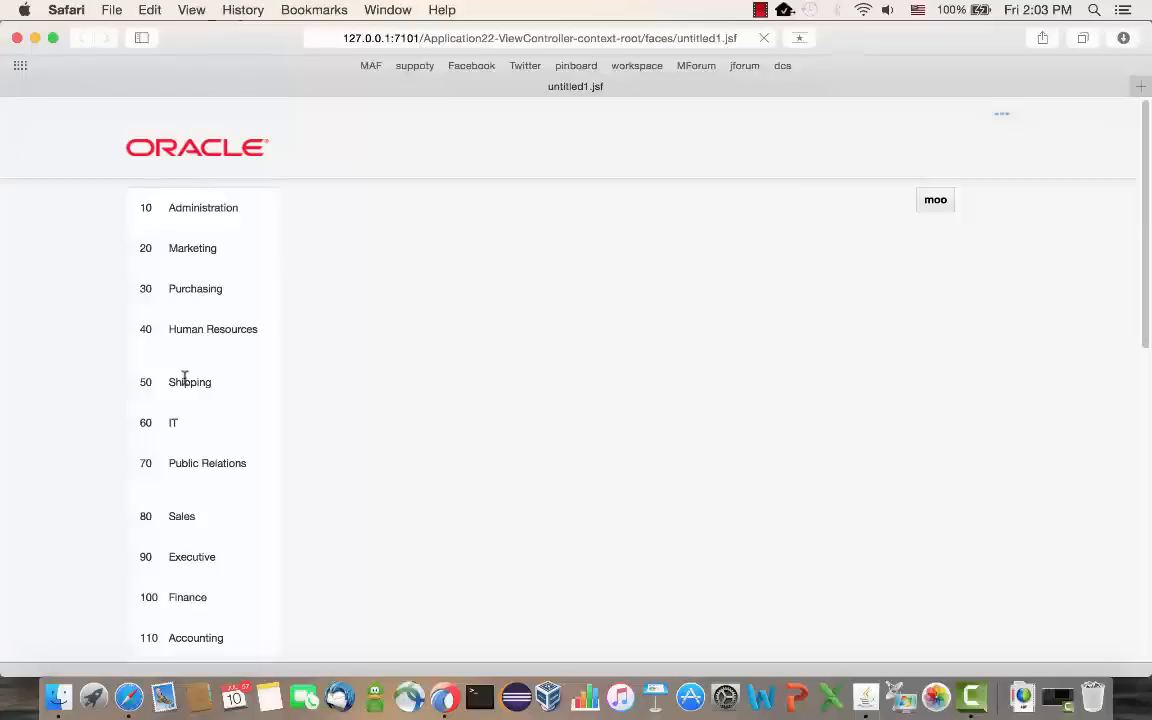
{"action": "mouse_move", "coordinate": [507, 148]}
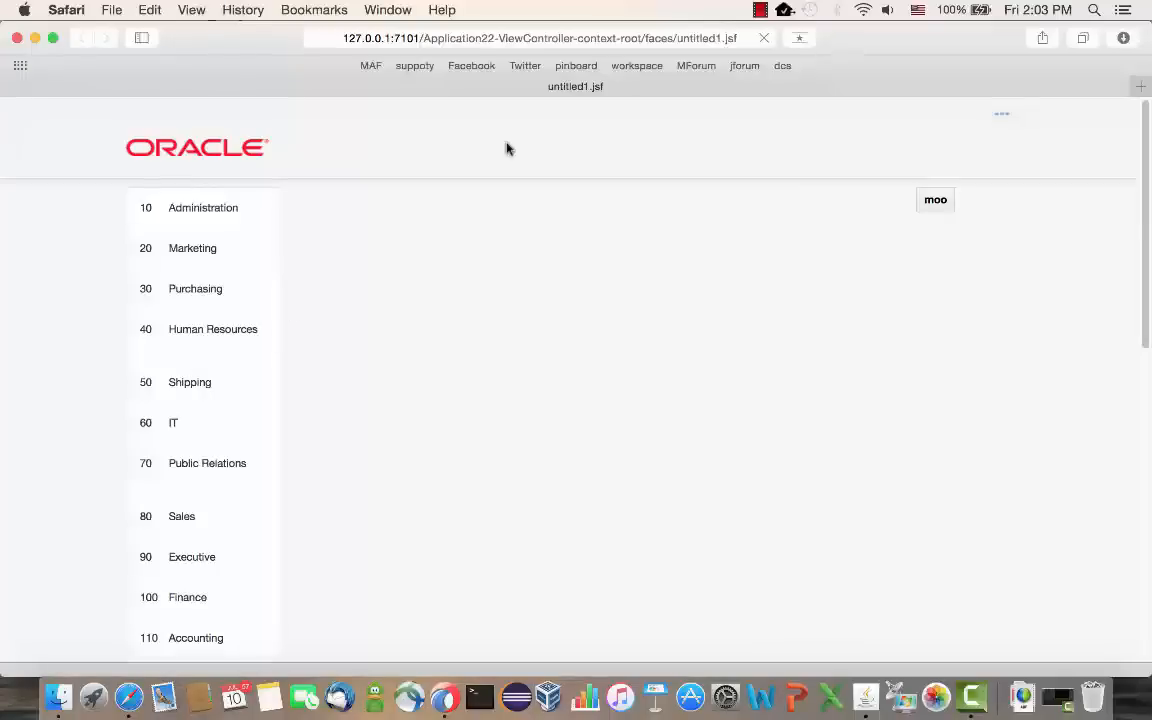